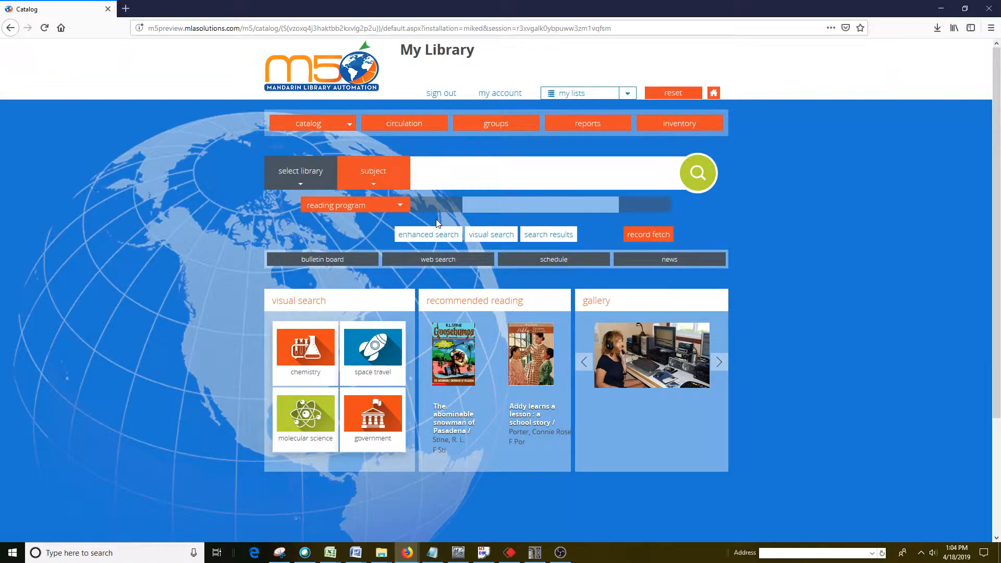
mouse_move(323, 66)
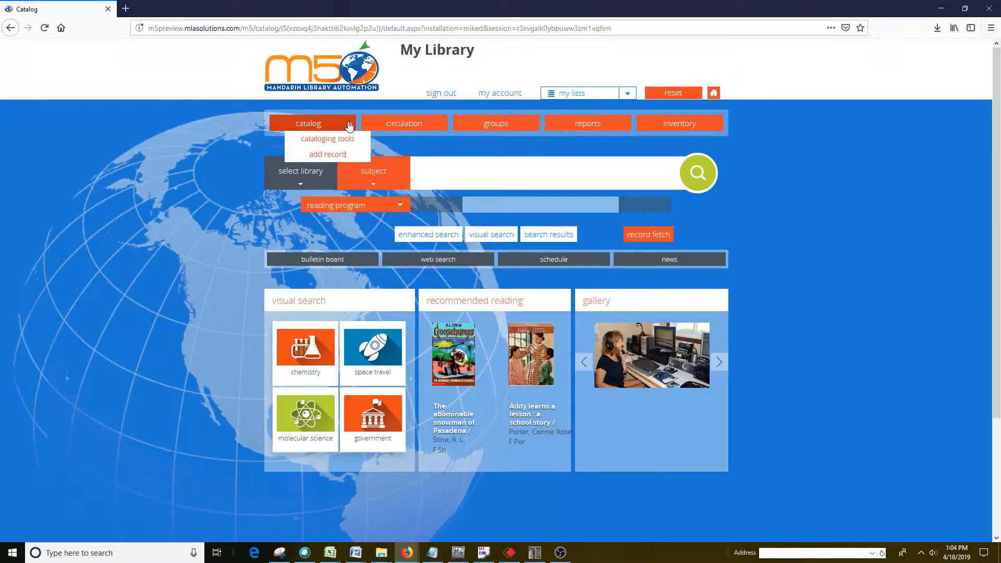
- Go to the Advanced Cataloging Tools page from the catalog menu
click(327, 139)
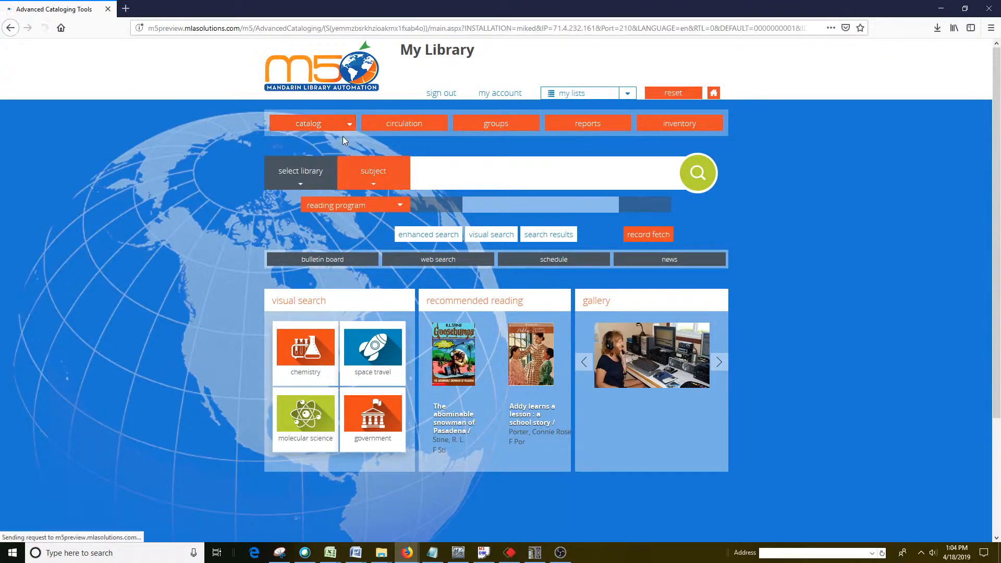
- Upload the 20files record file from the computer into the Import tool
click(349, 123)
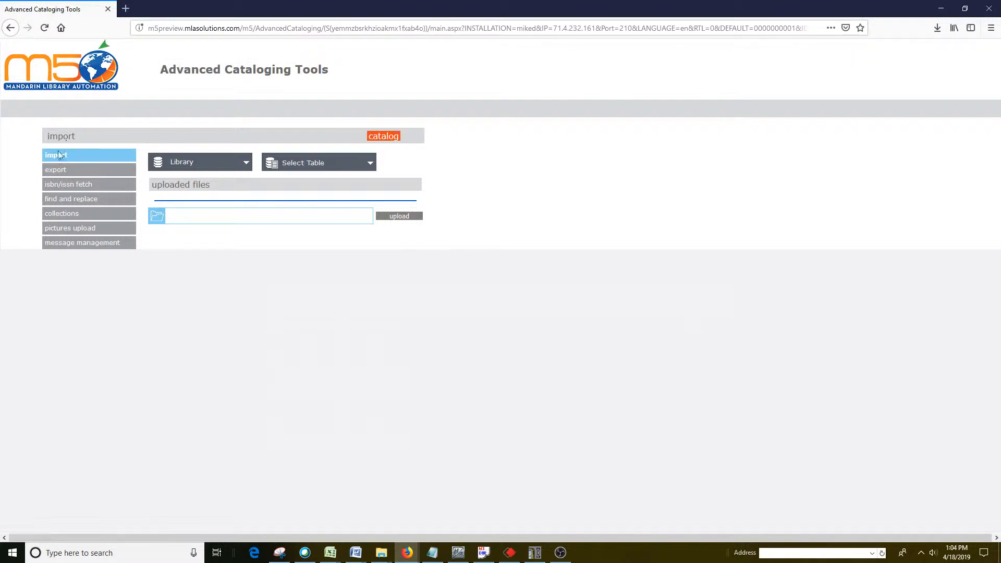
mouse_move(81, 180)
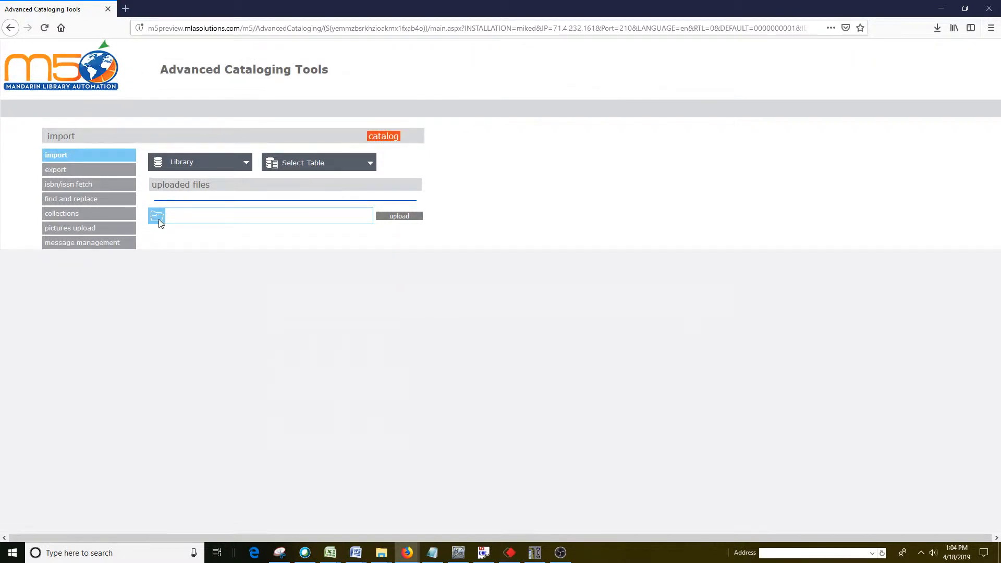
click(157, 215)
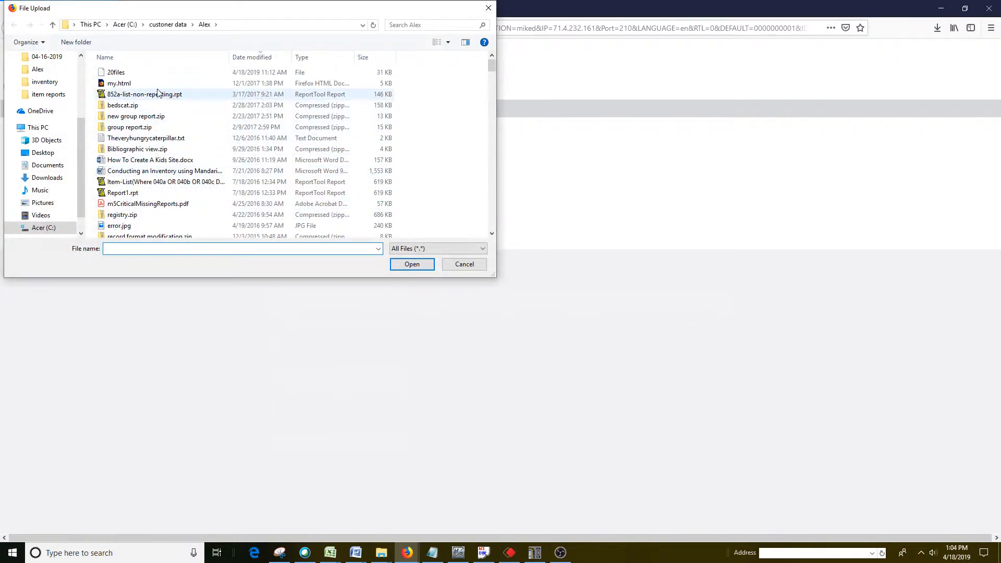
click(116, 71)
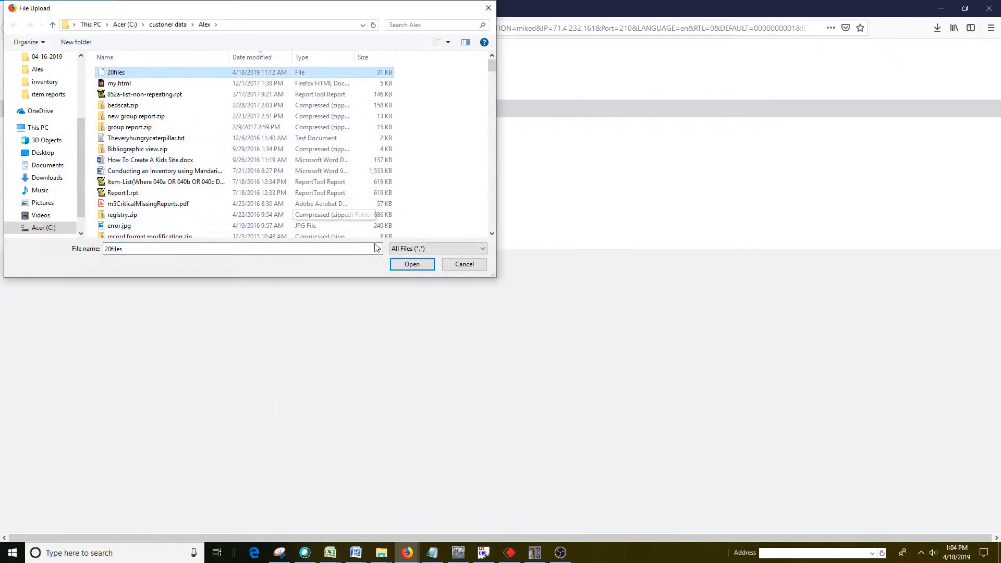
click(411, 263)
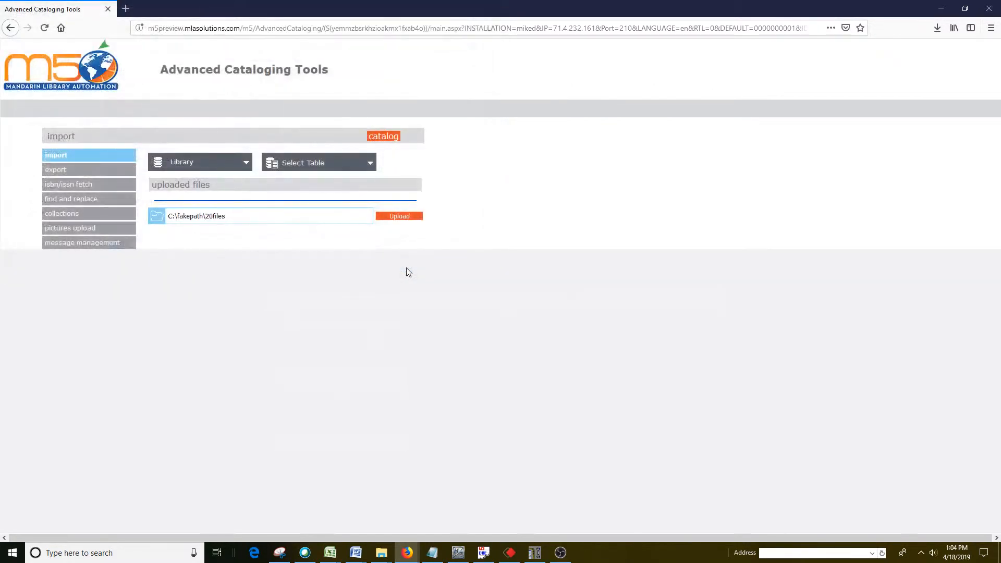
mouse_move(355, 237)
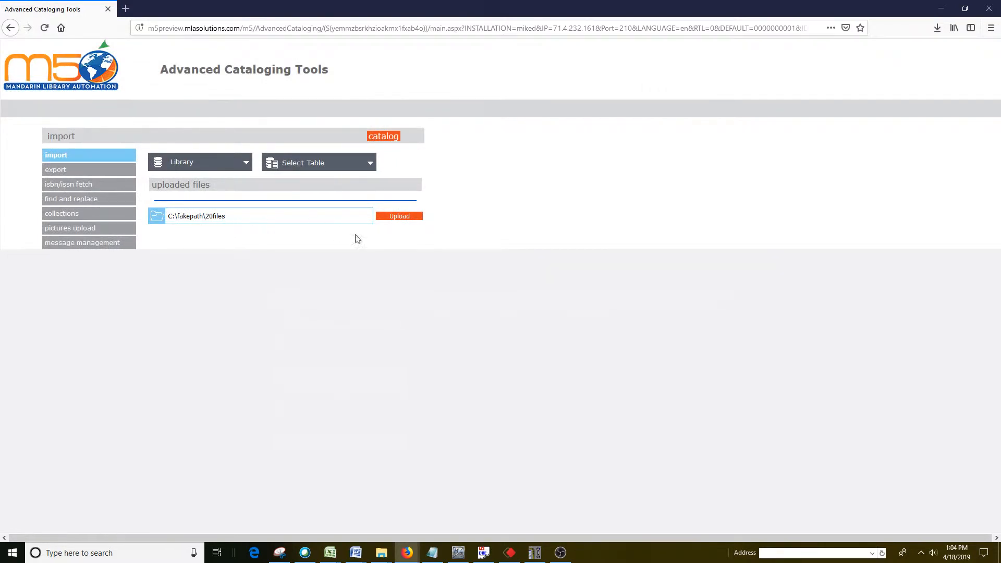
click(398, 216)
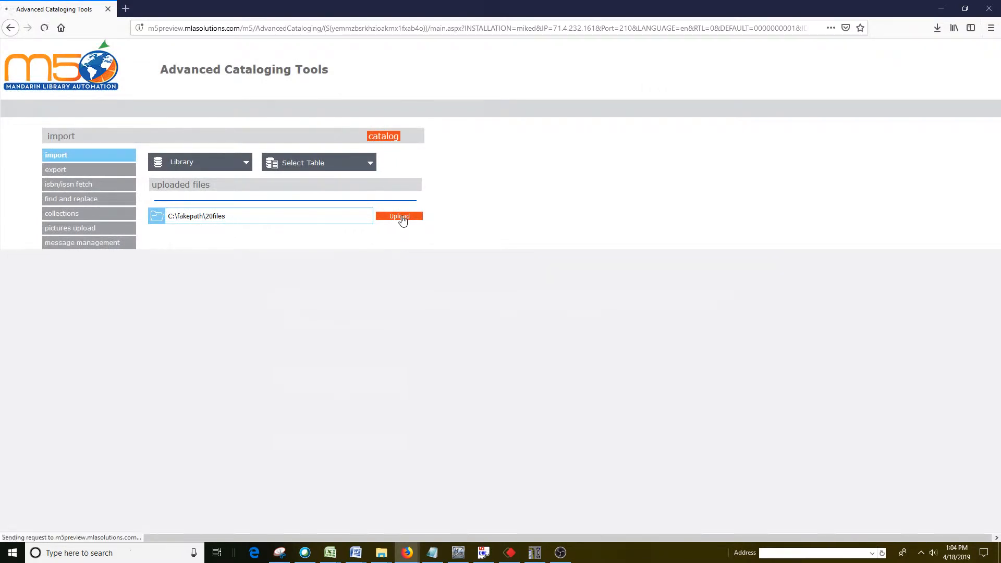
click(399, 216)
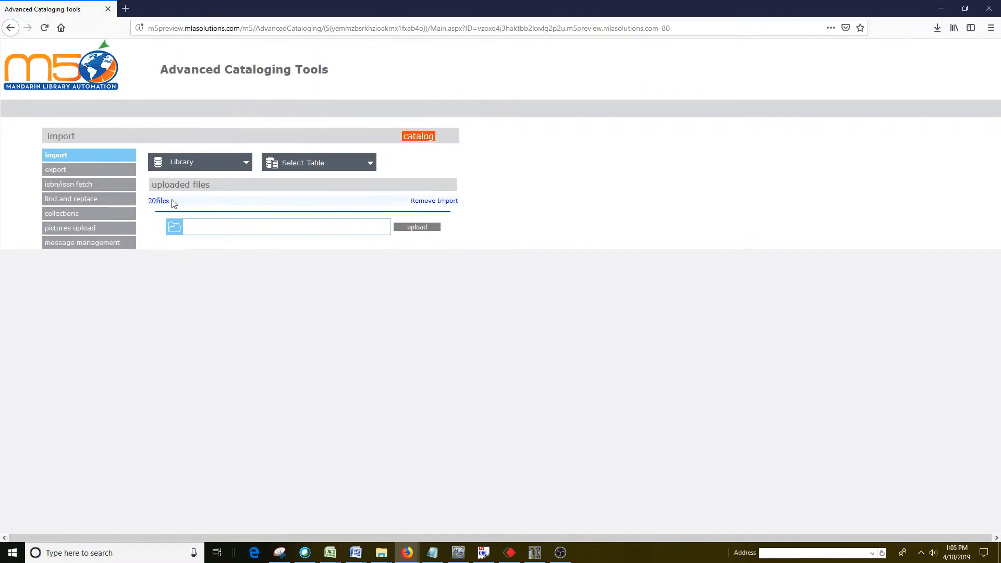
mouse_move(350, 179)
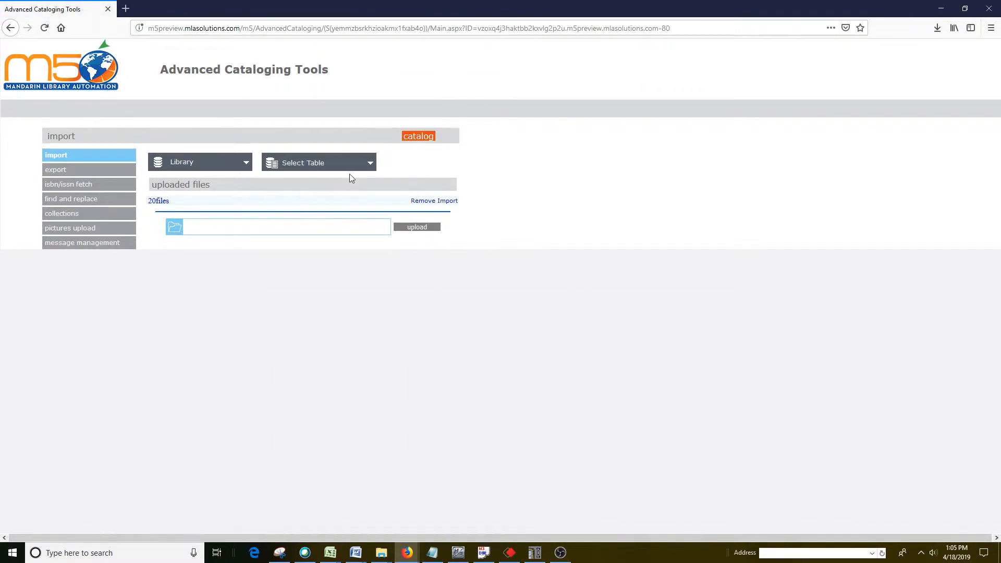
mouse_move(372, 168)
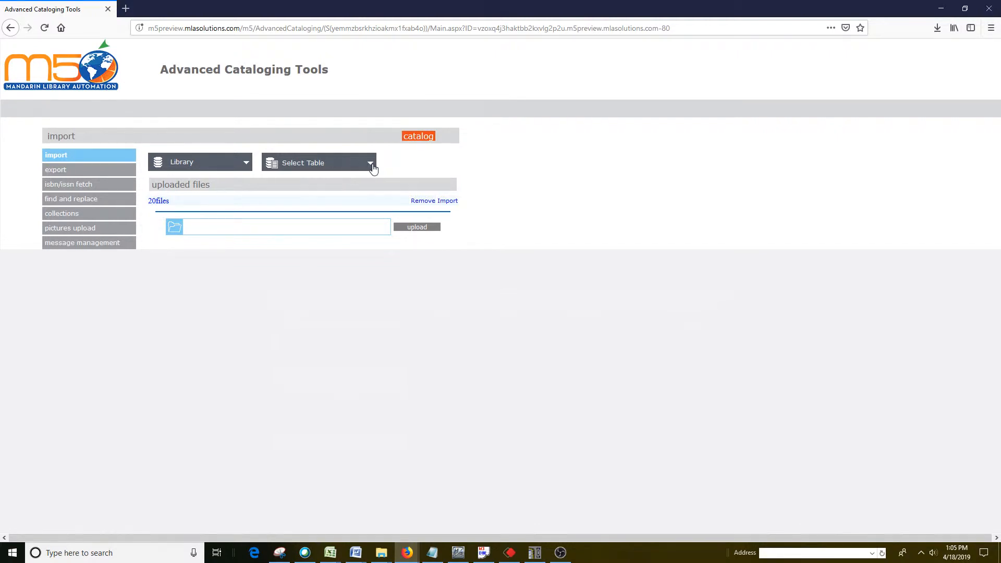
- Set the import's target table to Bibliographic Records
click(369, 163)
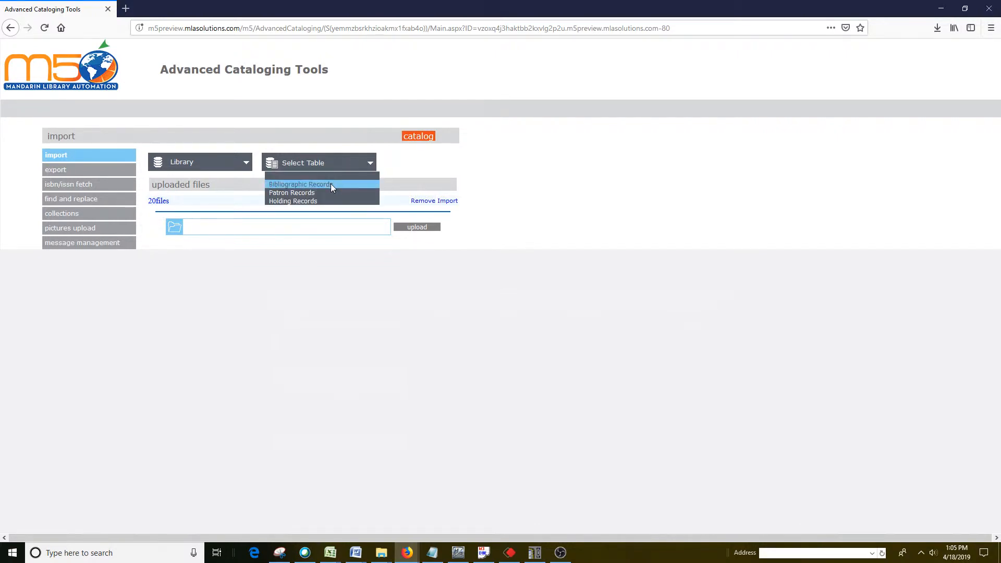
click(300, 184)
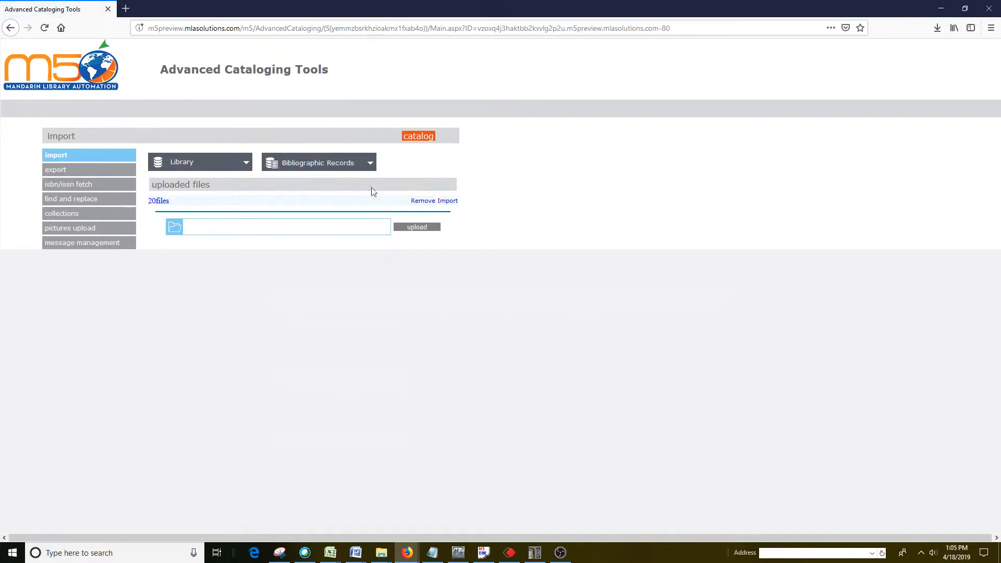
- Start Data Import Step 1 of 3 for 20files, previewing its 26 MARC records
click(416, 226)
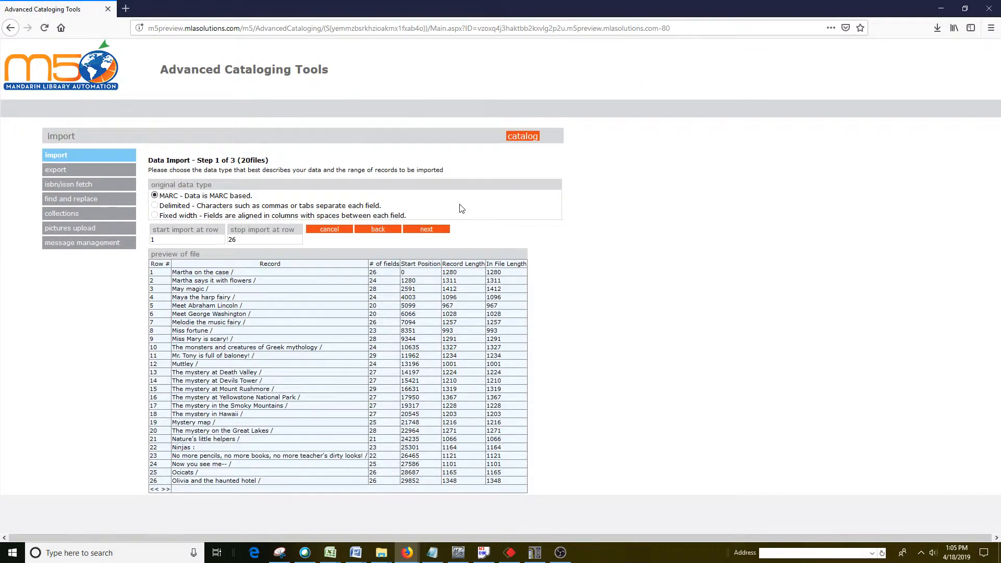
mouse_move(295, 260)
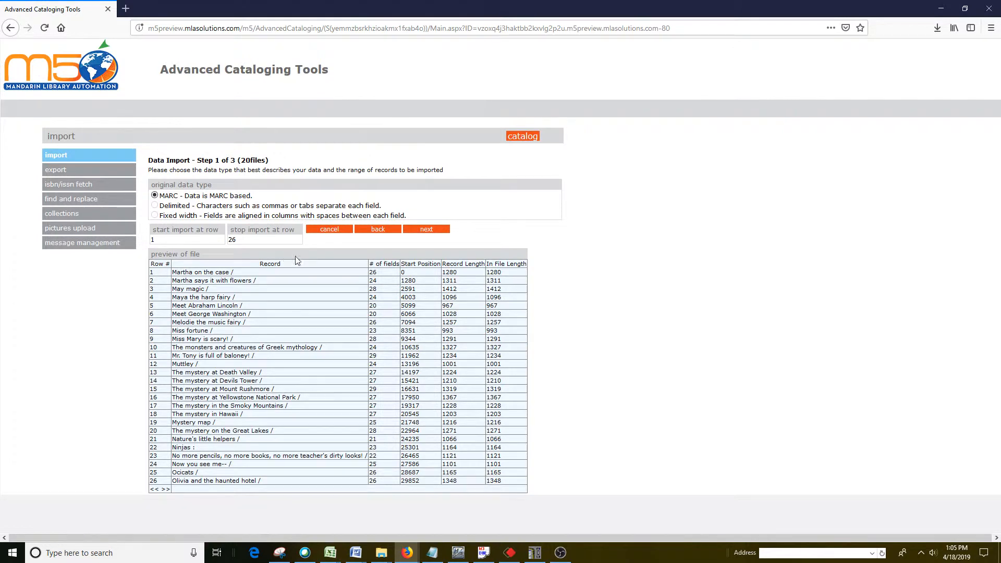
mouse_move(208, 406)
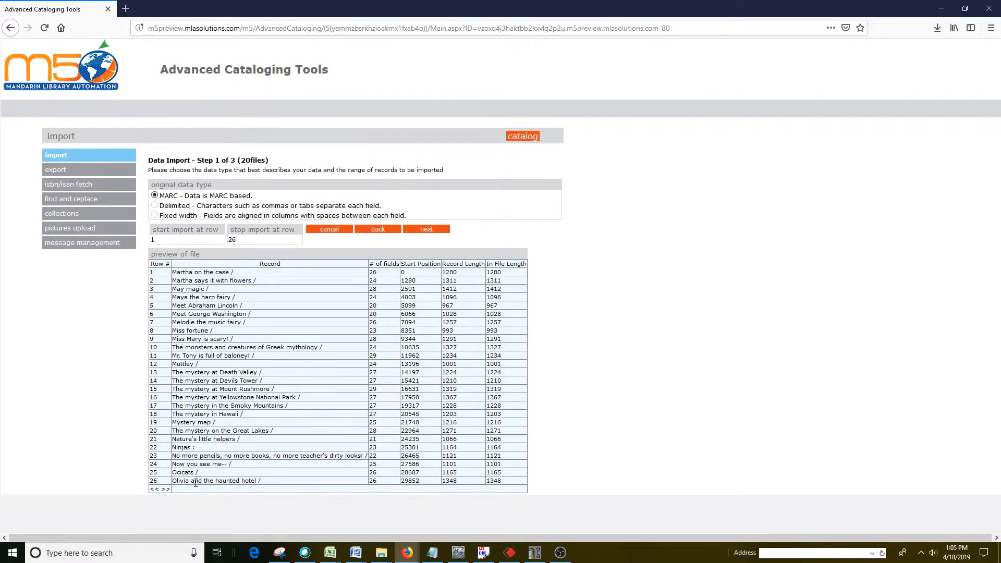
mouse_move(348, 285)
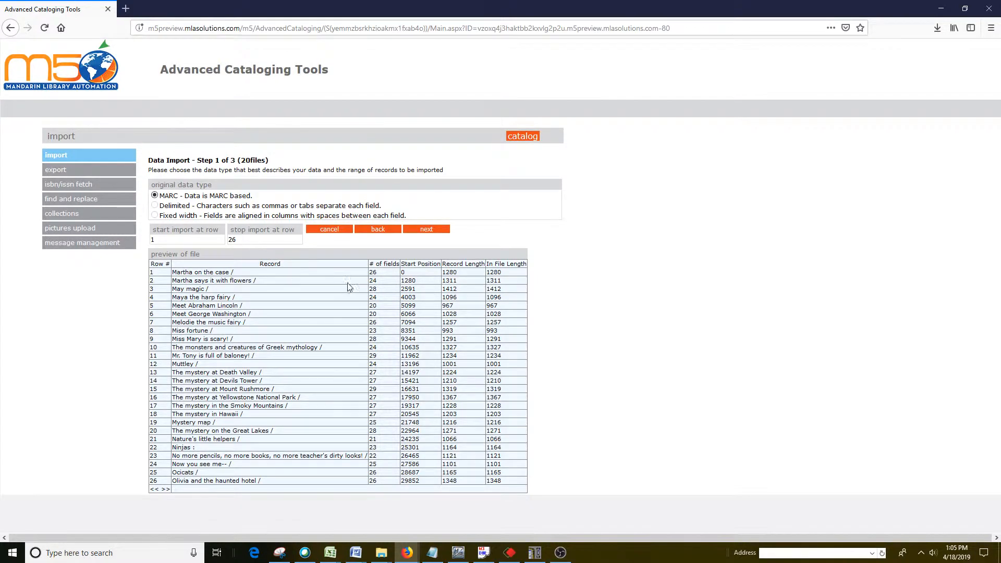
mouse_move(490, 271)
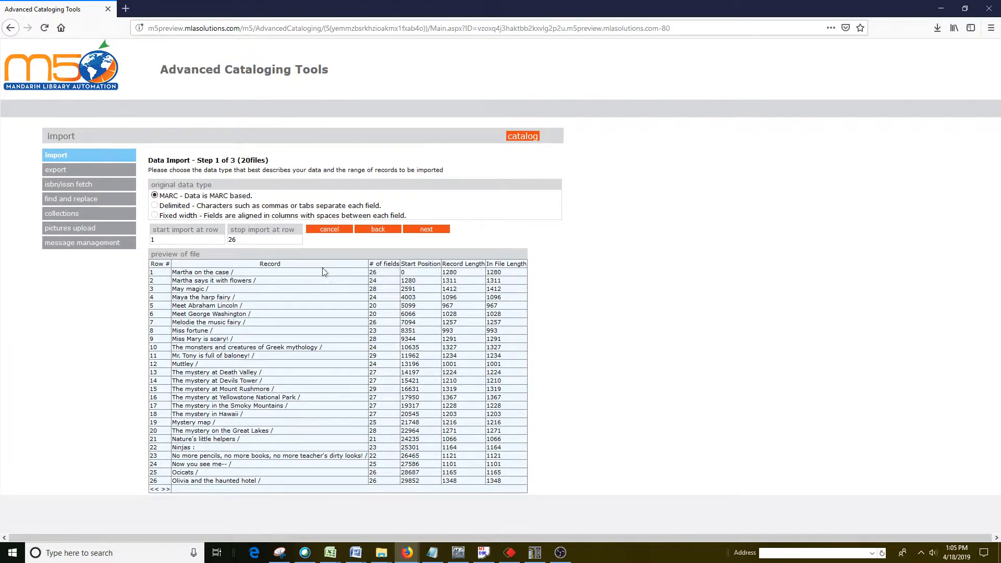
mouse_move(211, 461)
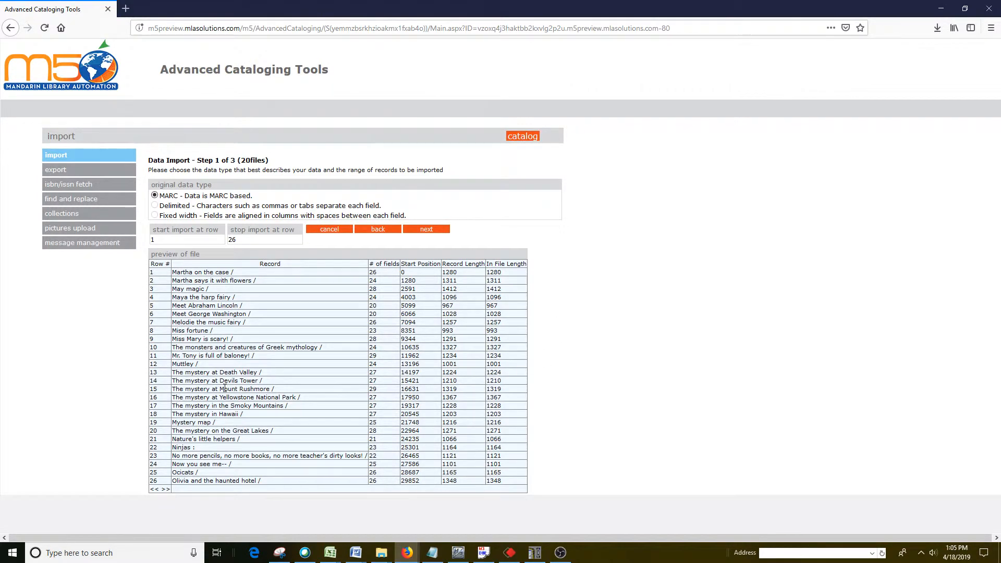
mouse_move(420, 248)
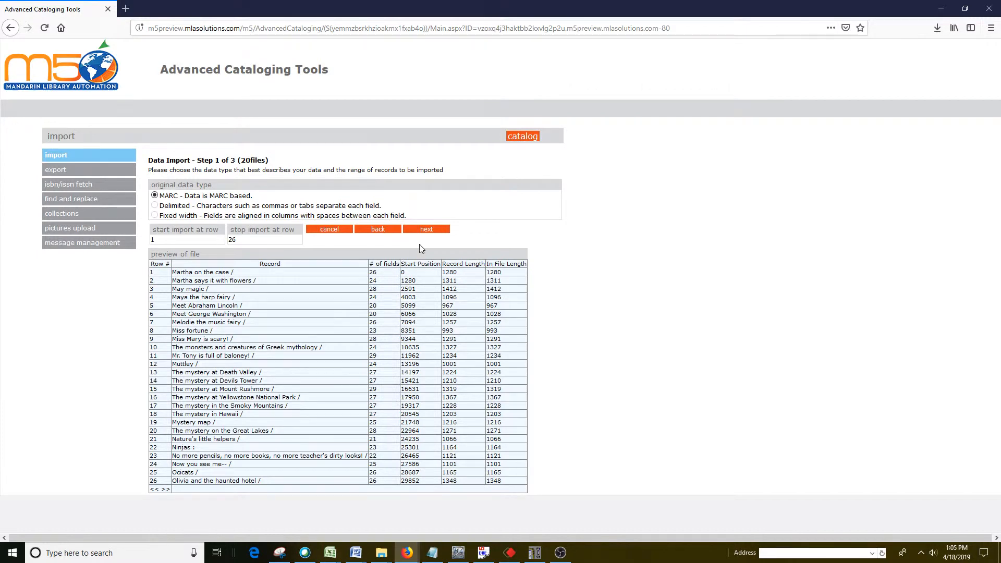
- In Step 2 of 3, show the 245 title field and step to record 5 of 26, Meet Abraham Lincoln
click(426, 229)
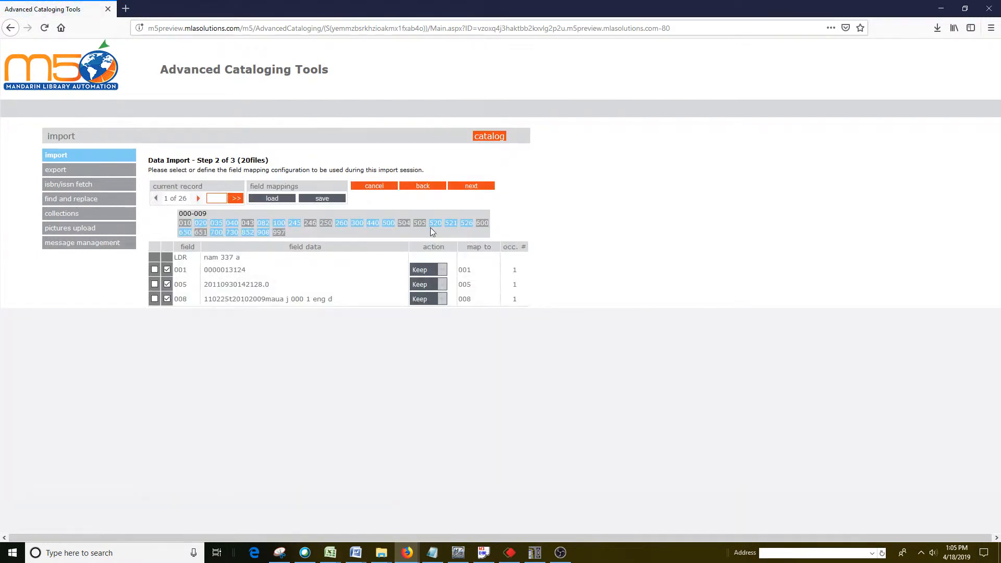
mouse_move(232, 164)
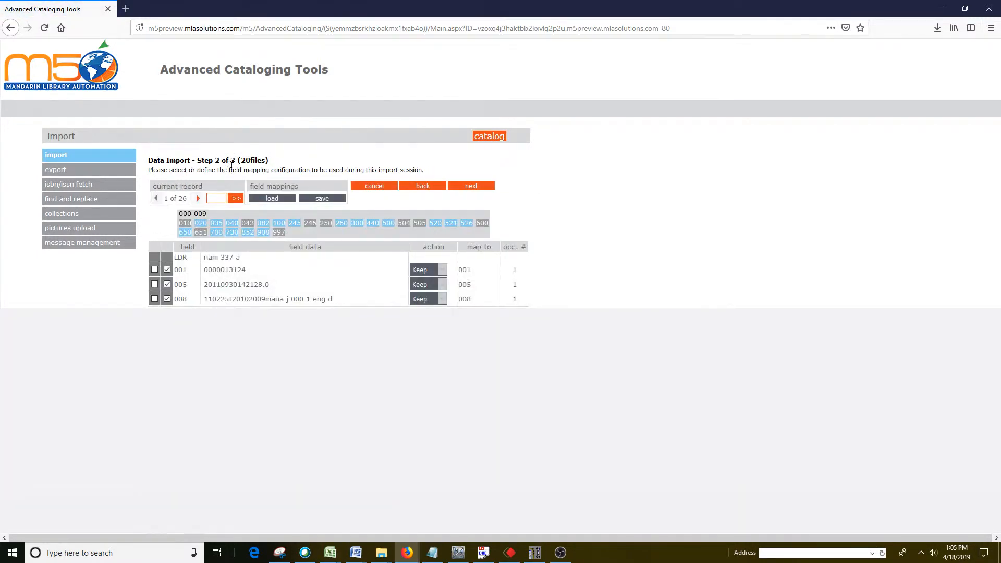
mouse_move(277, 267)
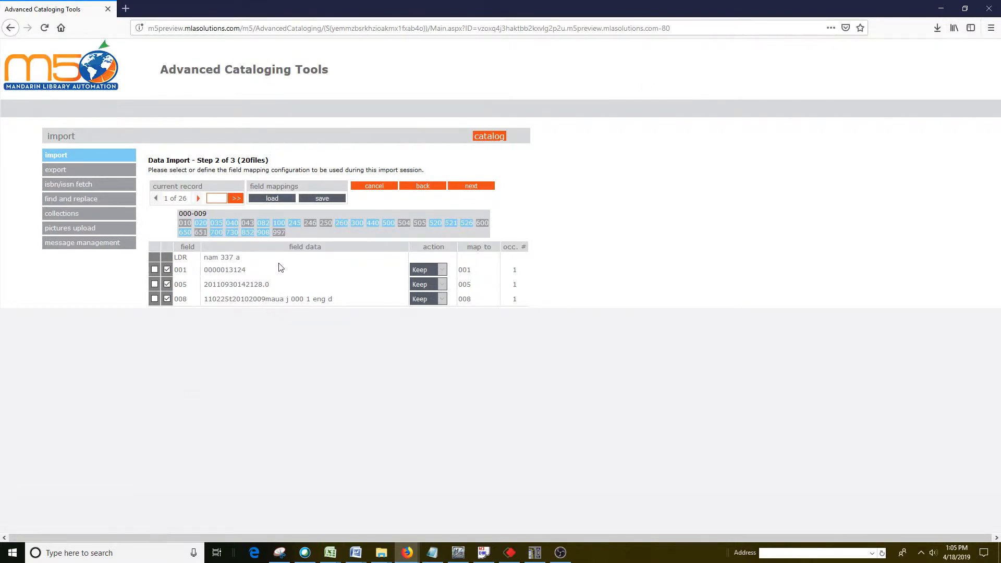
mouse_move(301, 233)
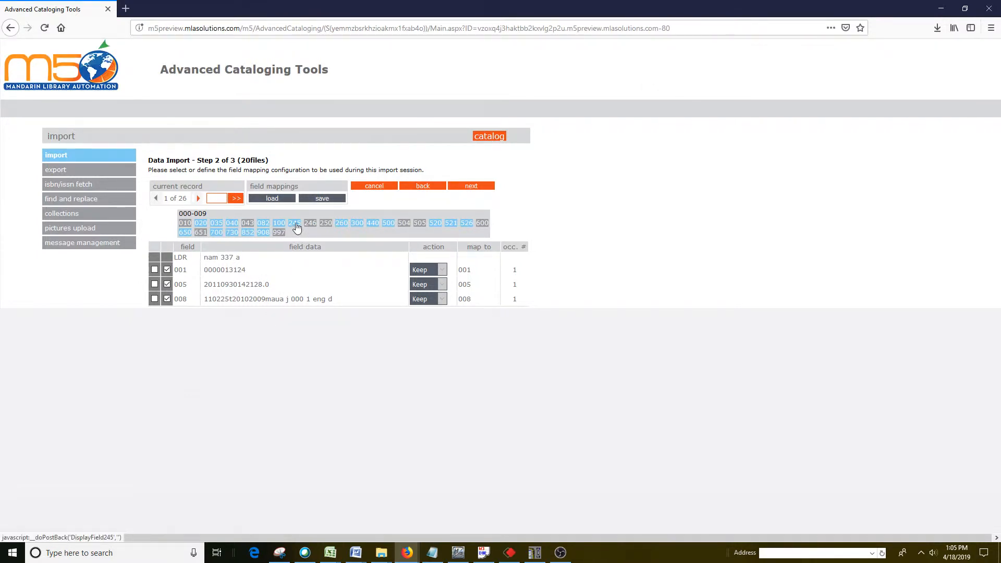
click(294, 223)
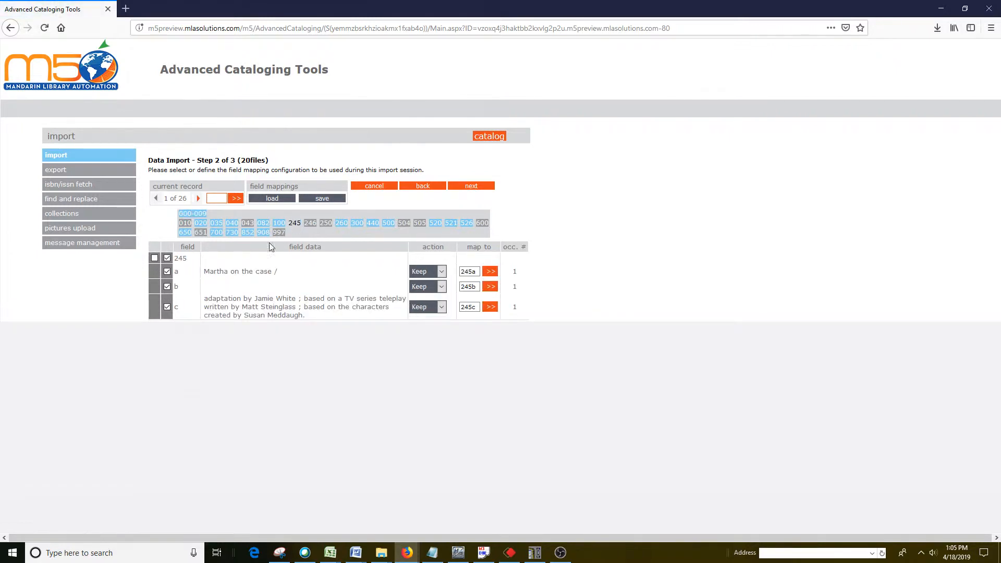
mouse_move(269, 283)
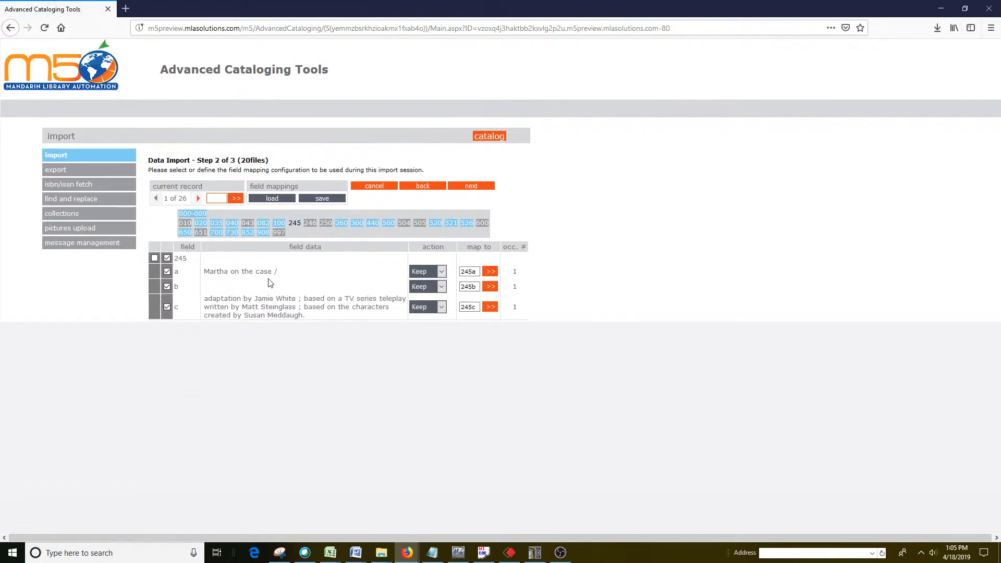
click(198, 198)
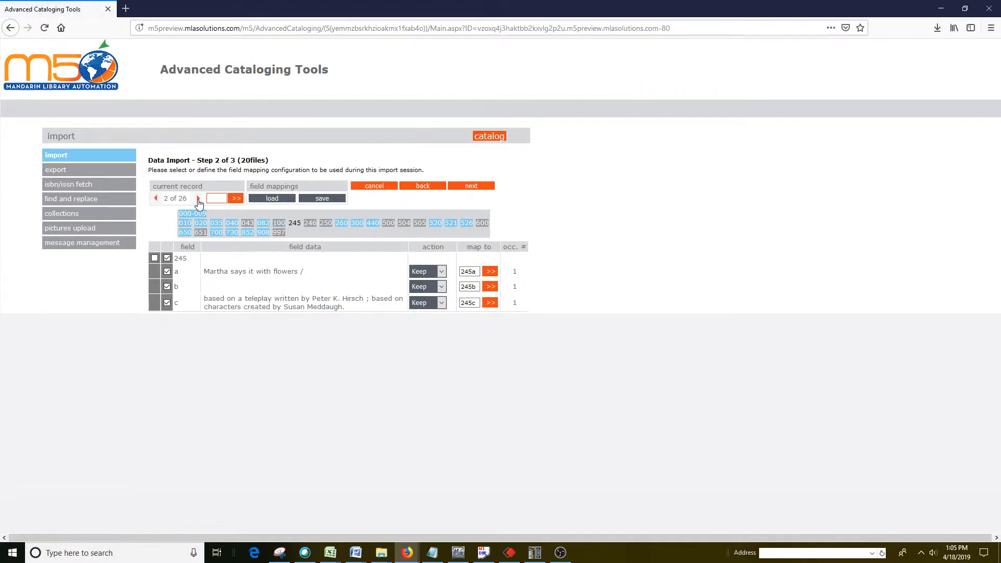
click(236, 198)
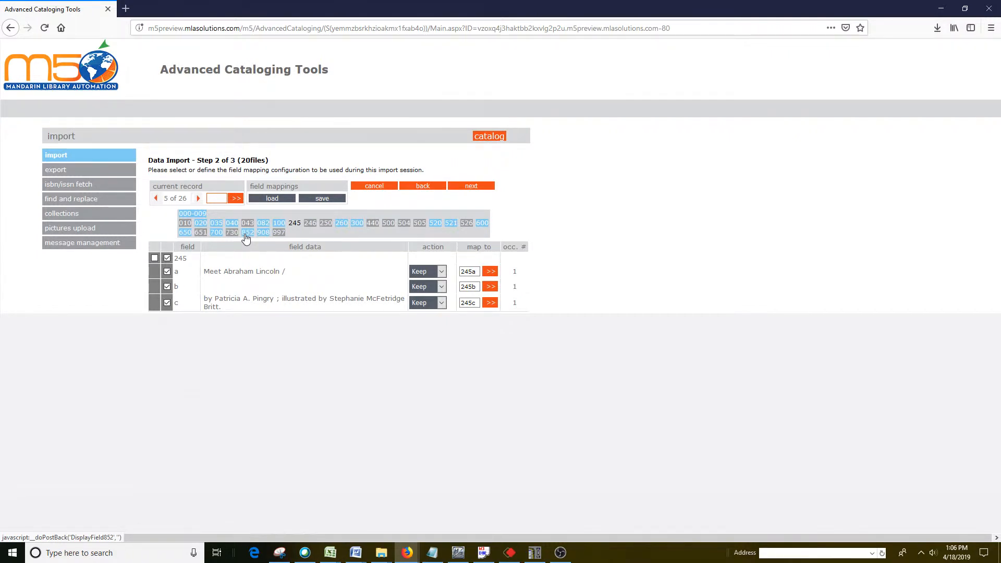
mouse_move(261, 249)
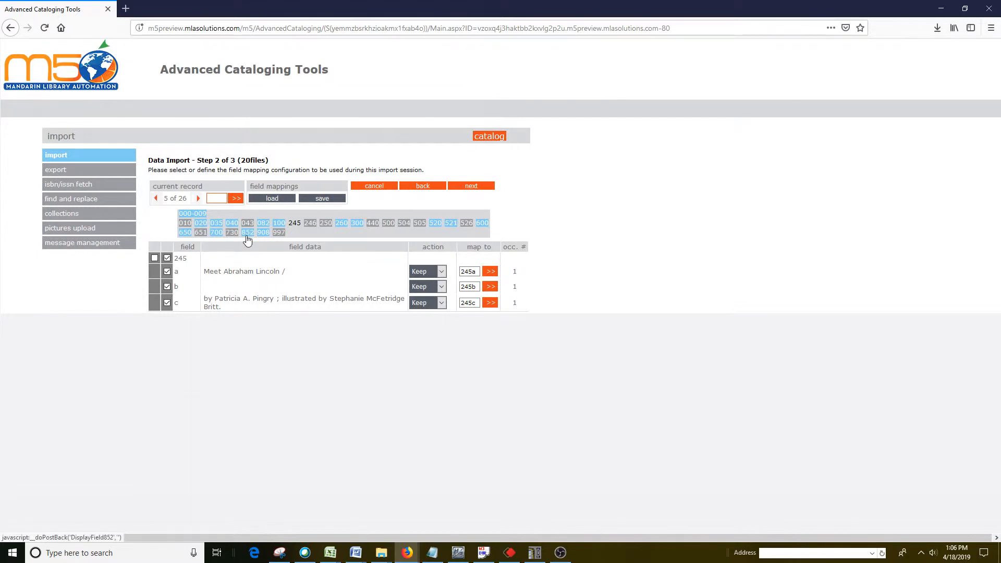
- Show record 5's 852 holdings field with price, call number and barcode subfields
click(247, 231)
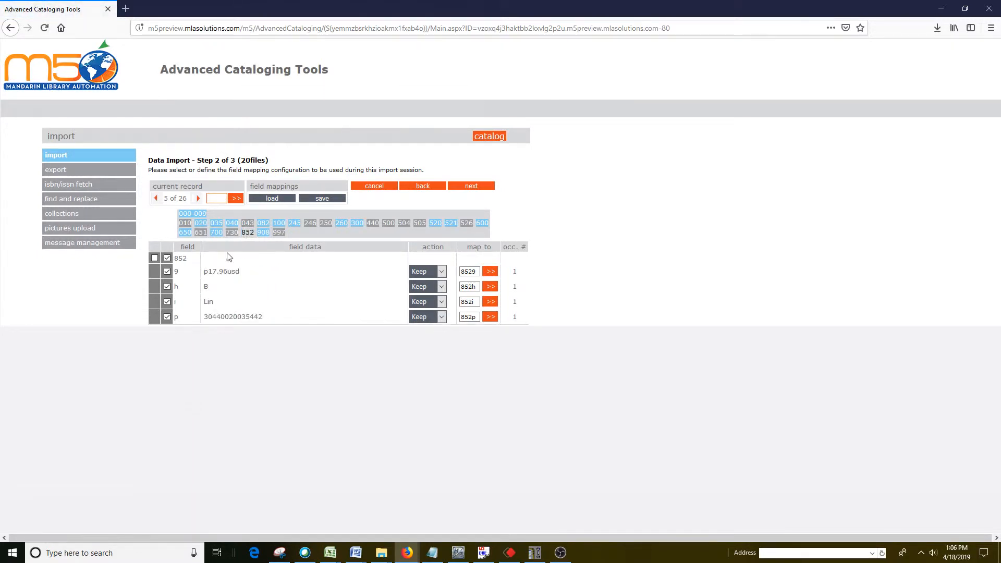
mouse_move(185, 274)
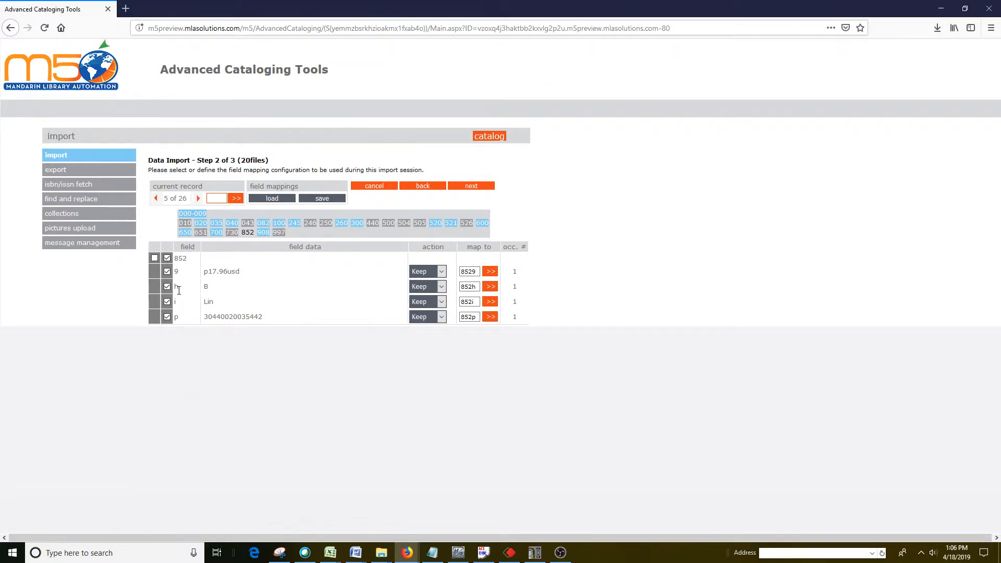
mouse_move(194, 312)
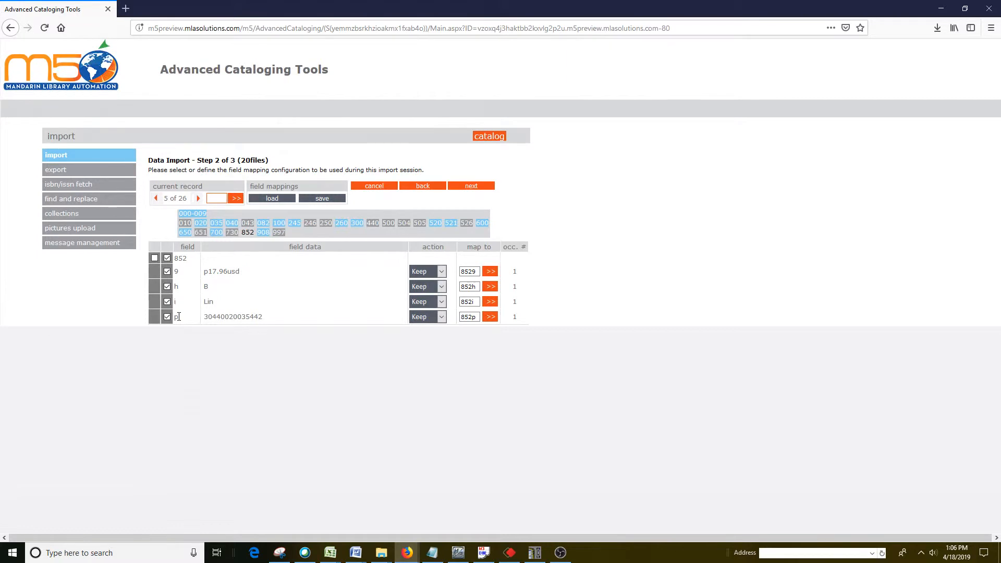
mouse_move(240, 243)
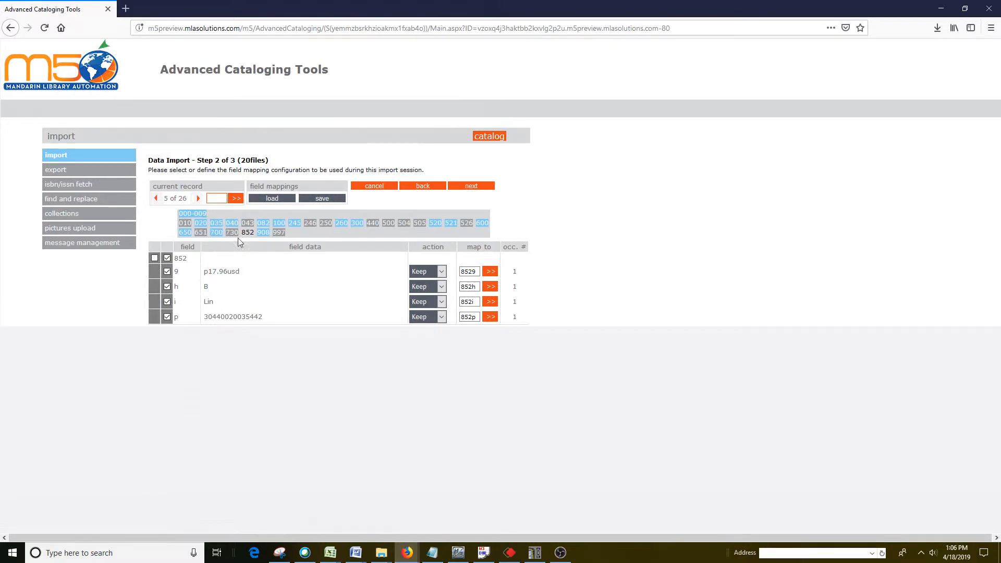
mouse_move(177, 326)
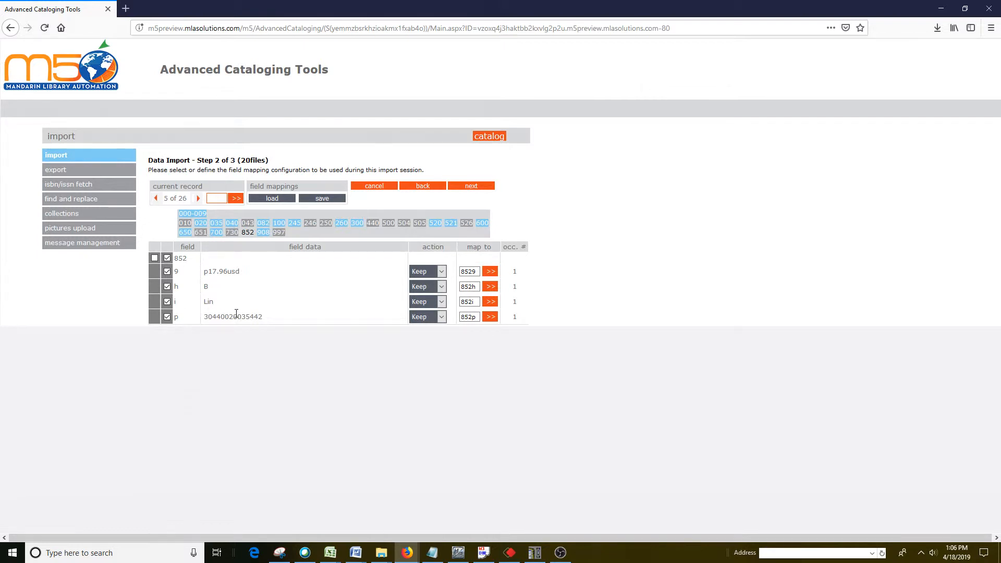
double_click(259, 316)
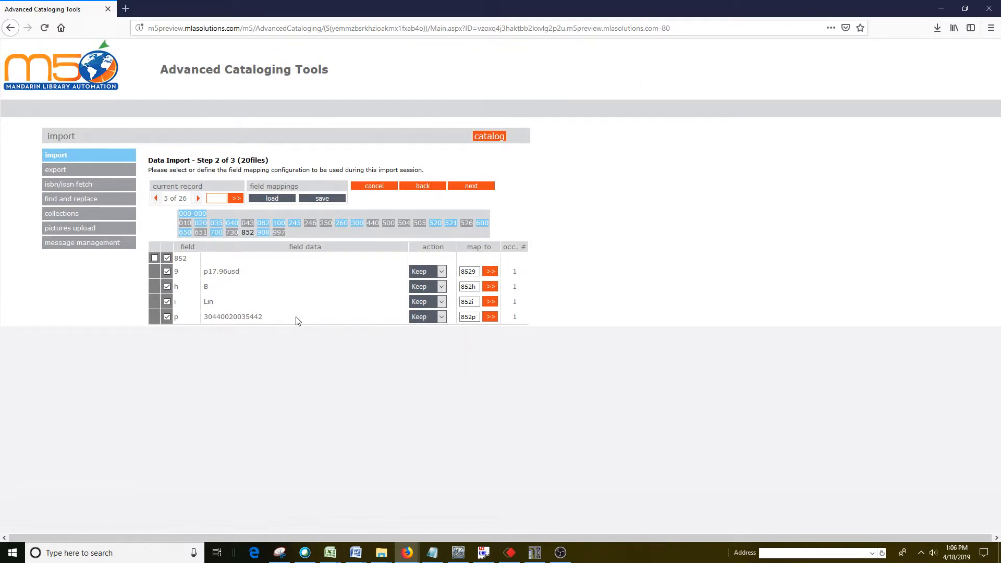
mouse_move(475, 206)
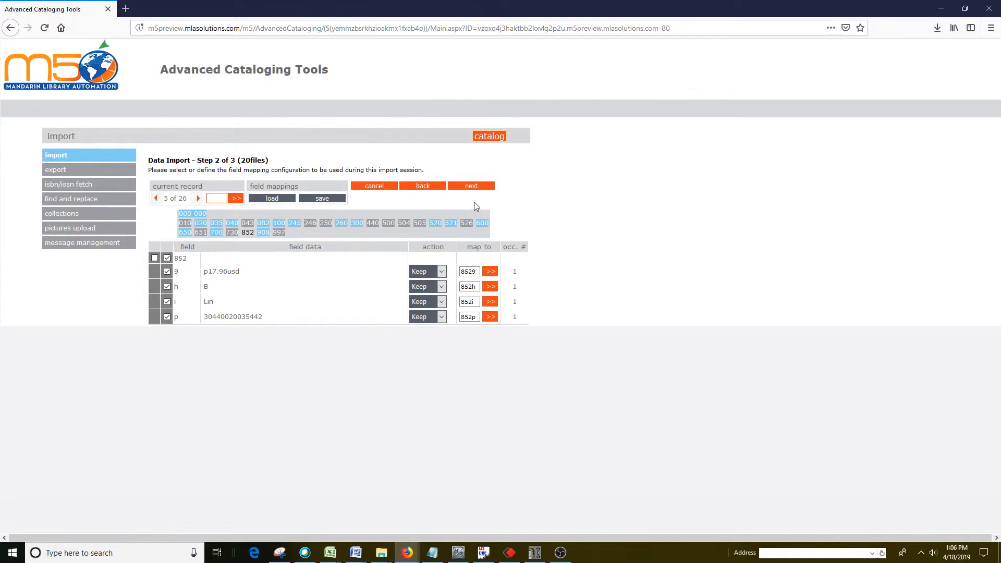
- Advance to Data Import Step 3 of 3 with barcode, duplicate, holding and Unicode options
click(470, 186)
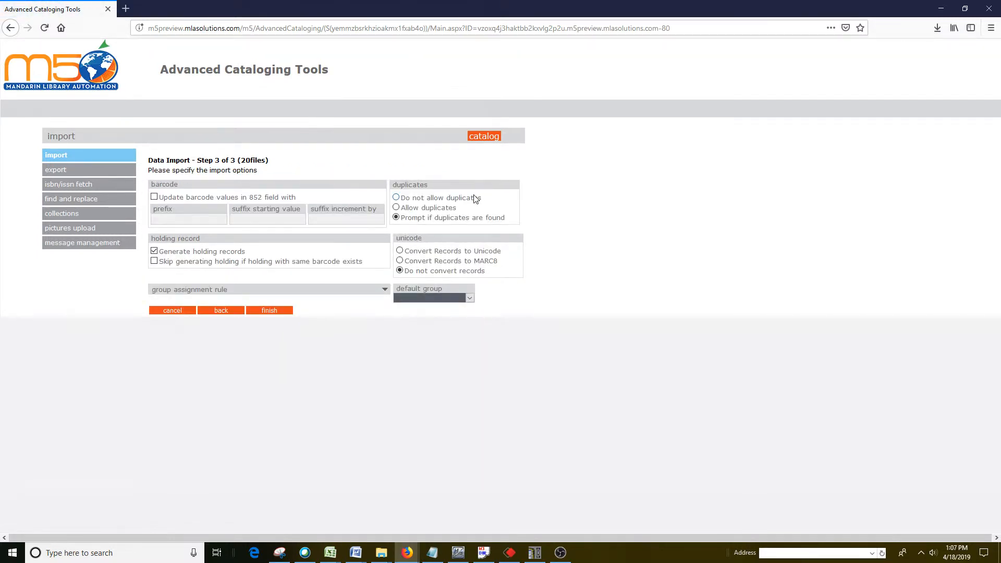
mouse_move(431, 238)
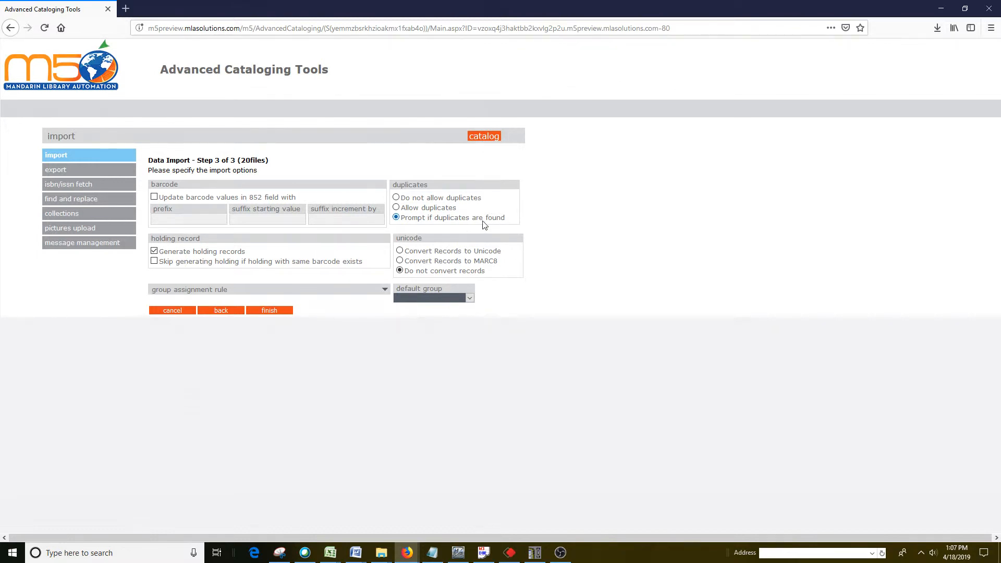
mouse_move(442, 221)
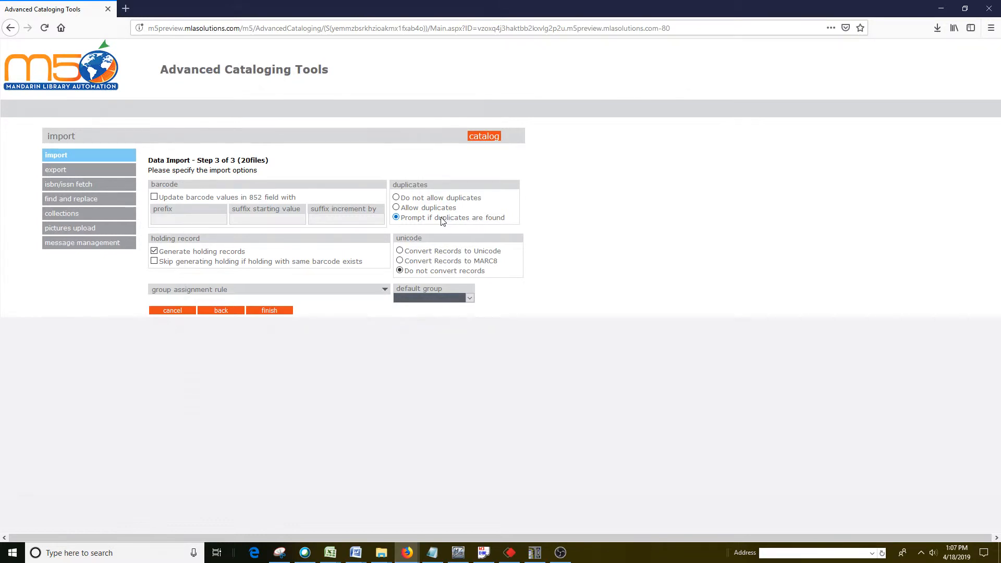
mouse_move(433, 219)
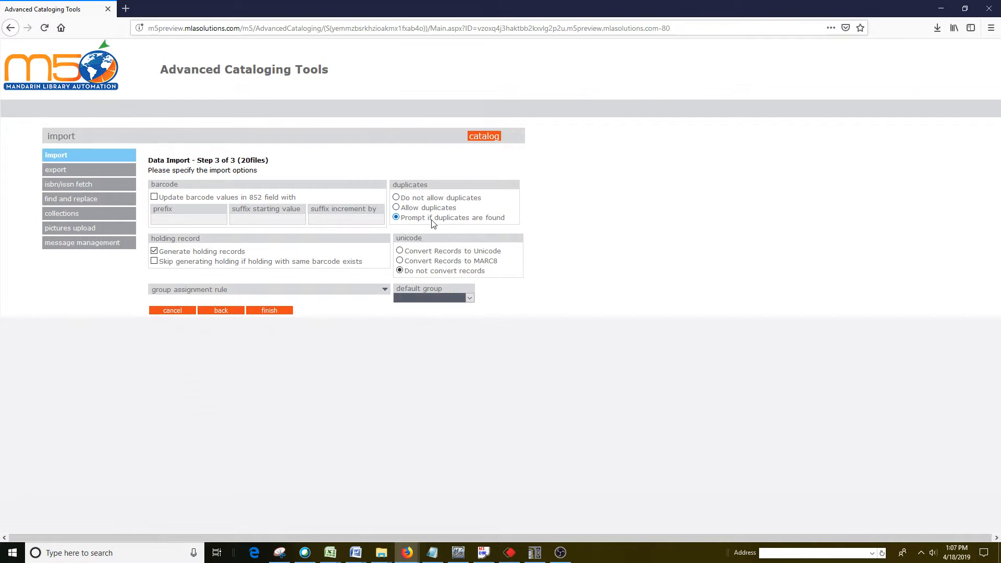
mouse_move(439, 222)
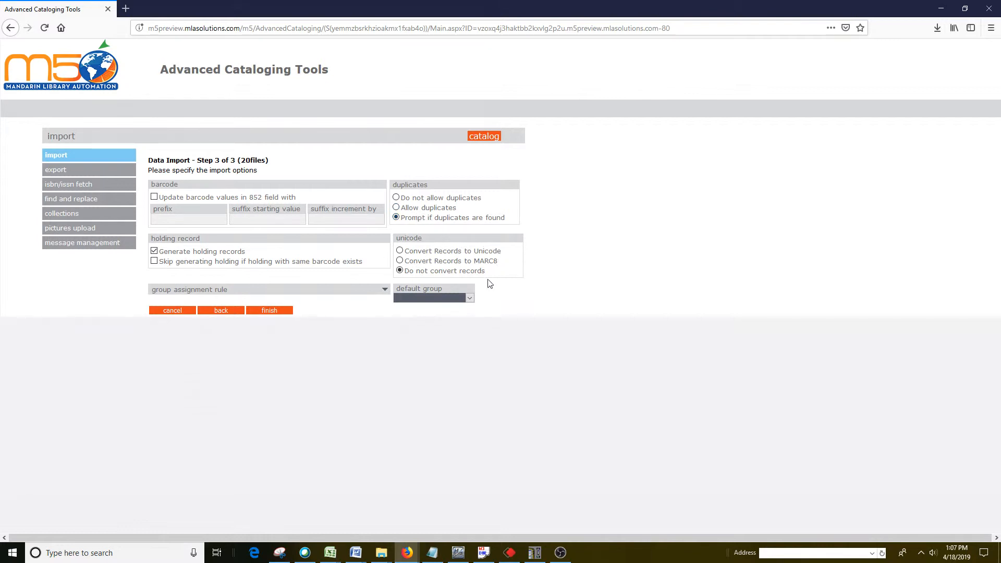
- Choose General Collection as the default group for the imported records
click(469, 298)
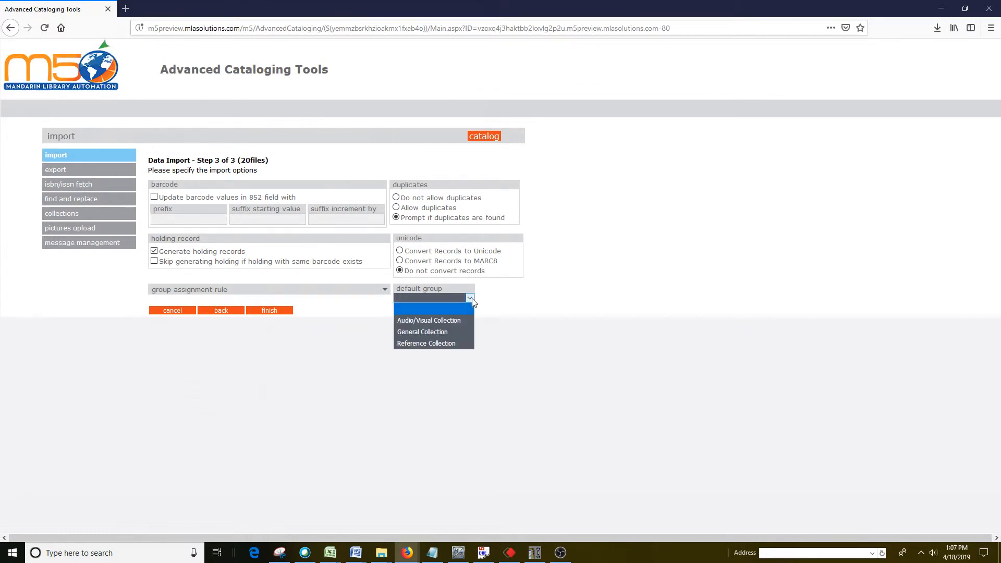
mouse_move(433, 331)
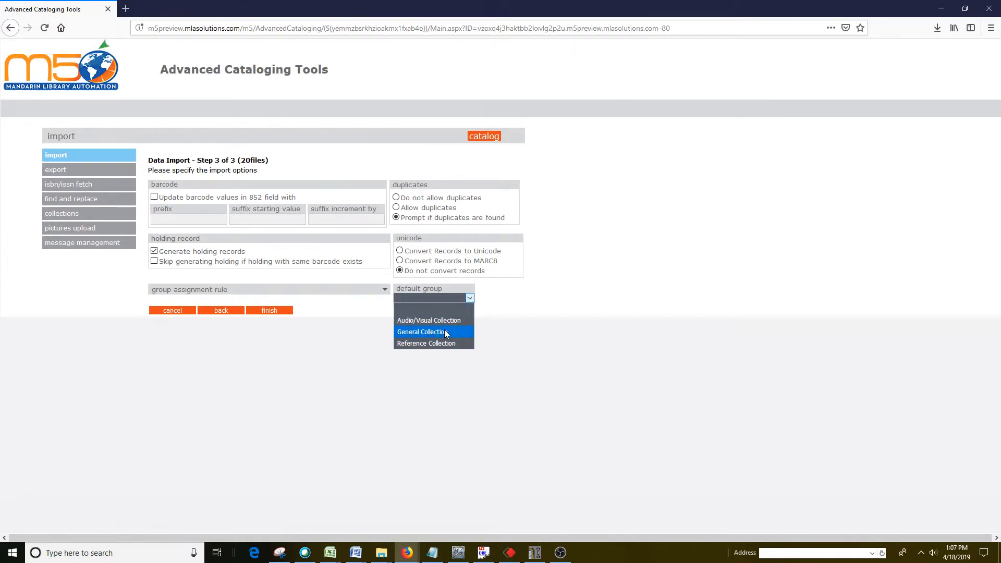
mouse_move(445, 335)
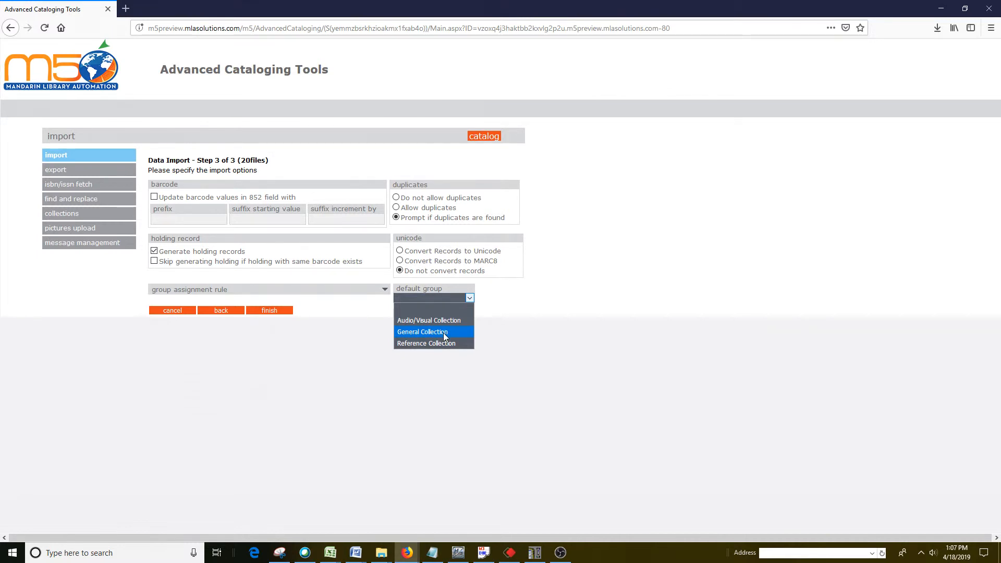
click(422, 332)
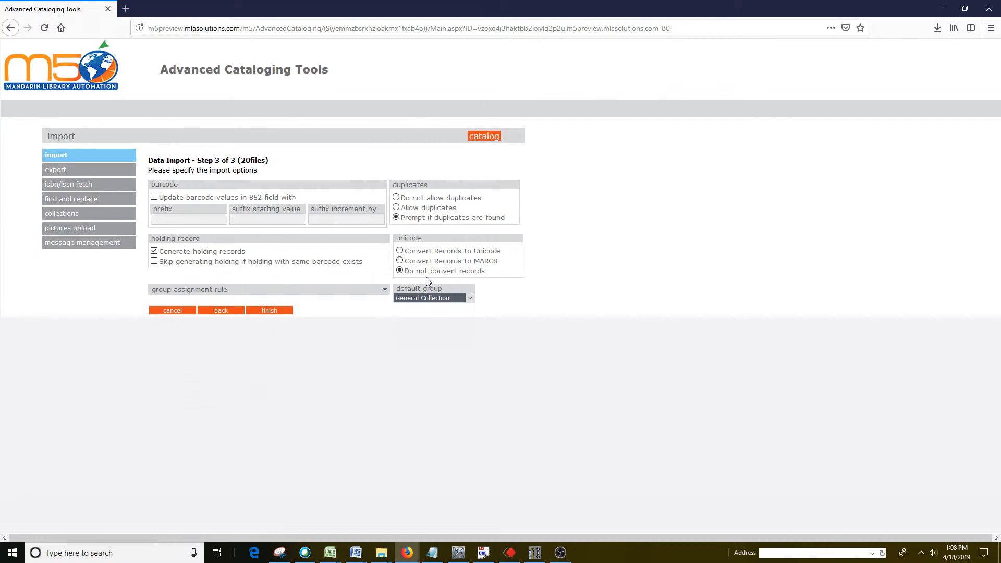
mouse_move(413, 288)
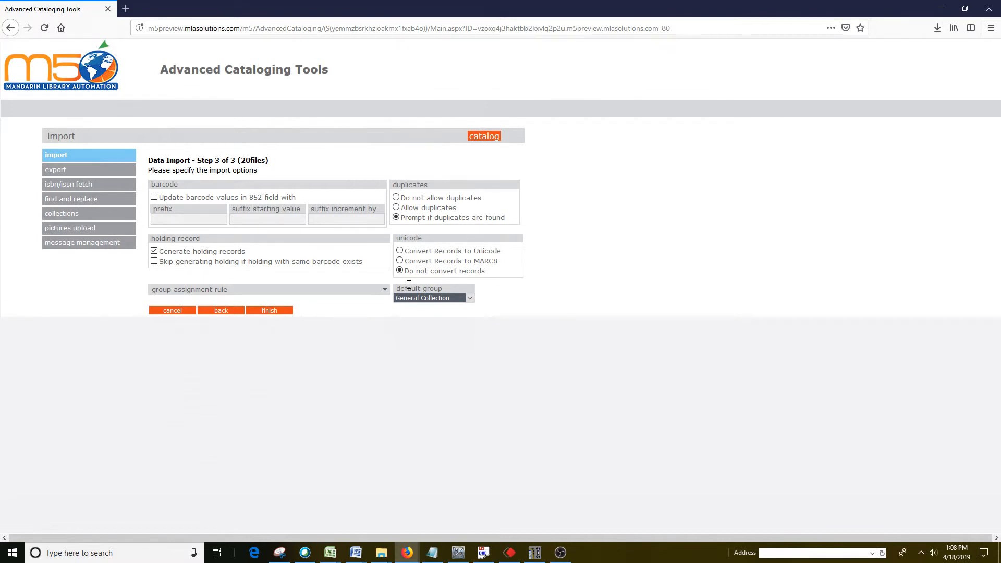
mouse_move(274, 317)
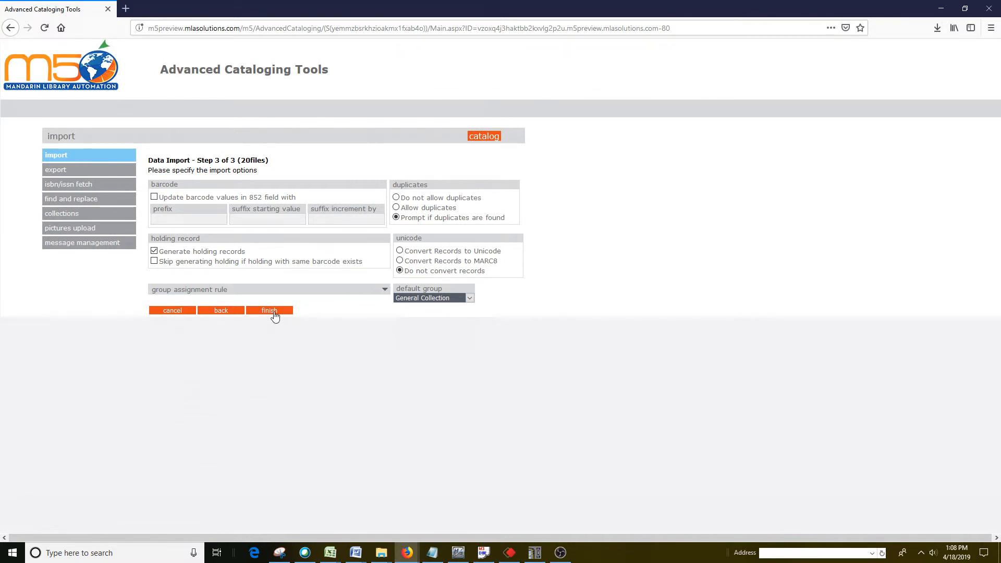
- Run the import, finishing with 26 holding and barcode records created
click(268, 311)
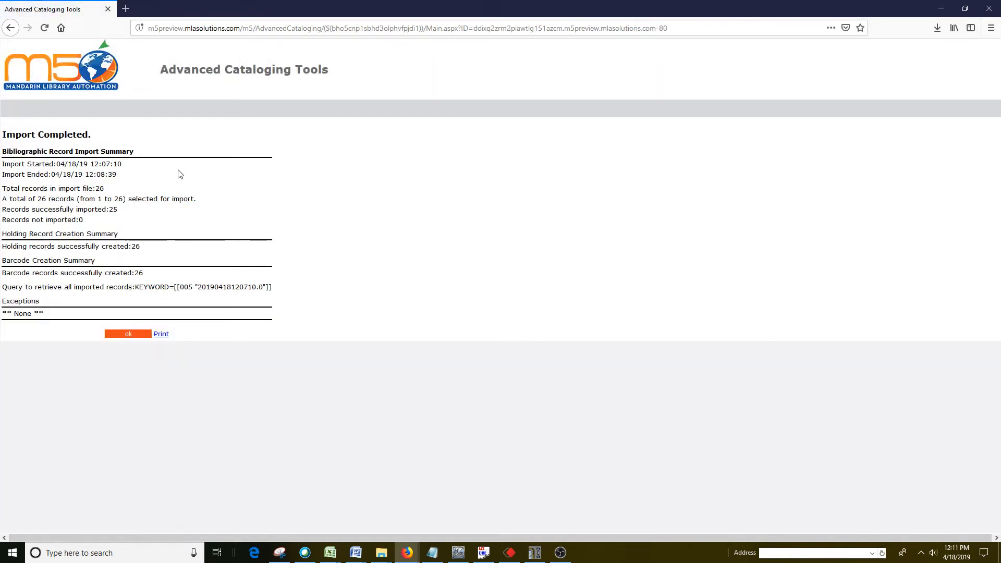
mouse_move(116, 174)
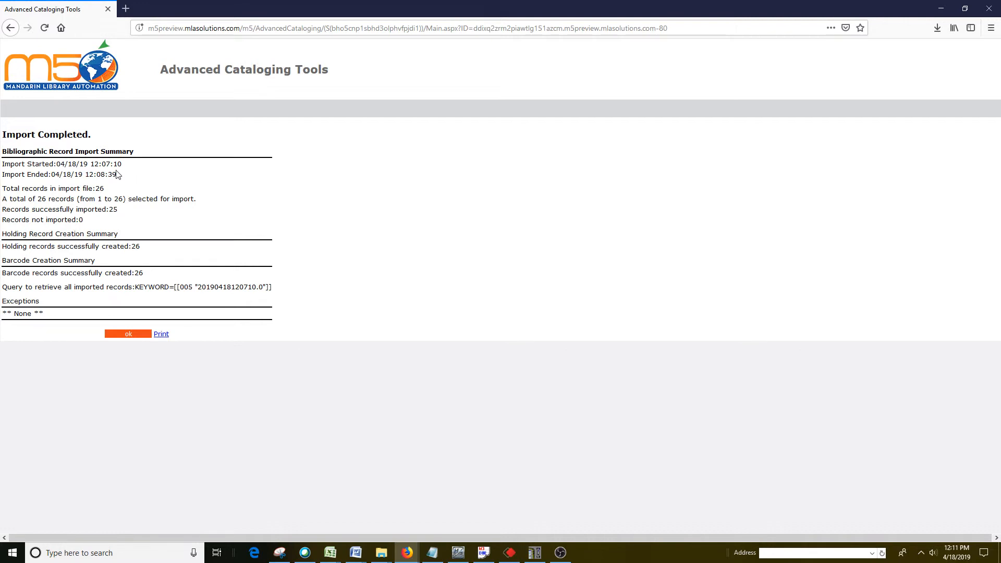
mouse_move(118, 227)
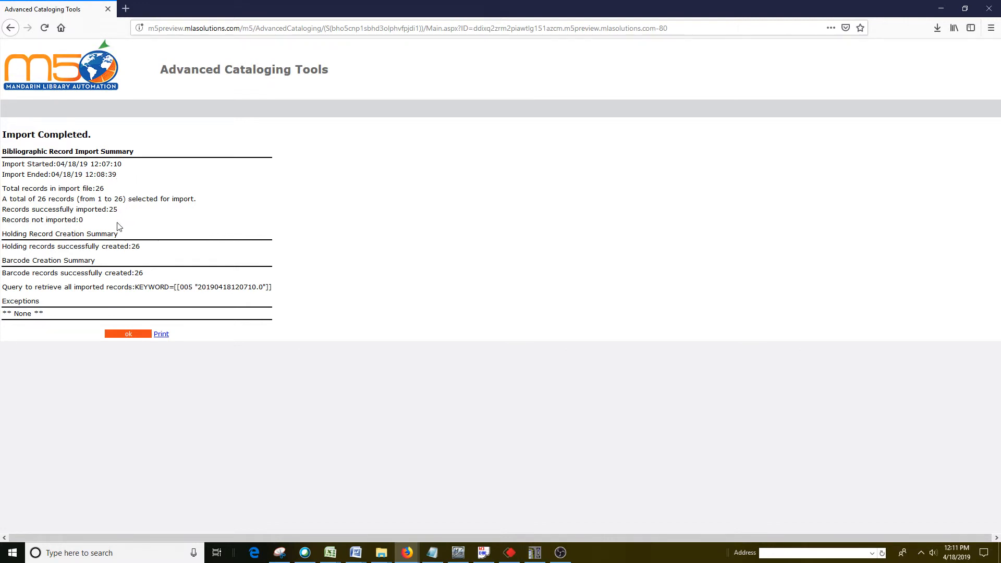
mouse_move(126, 261)
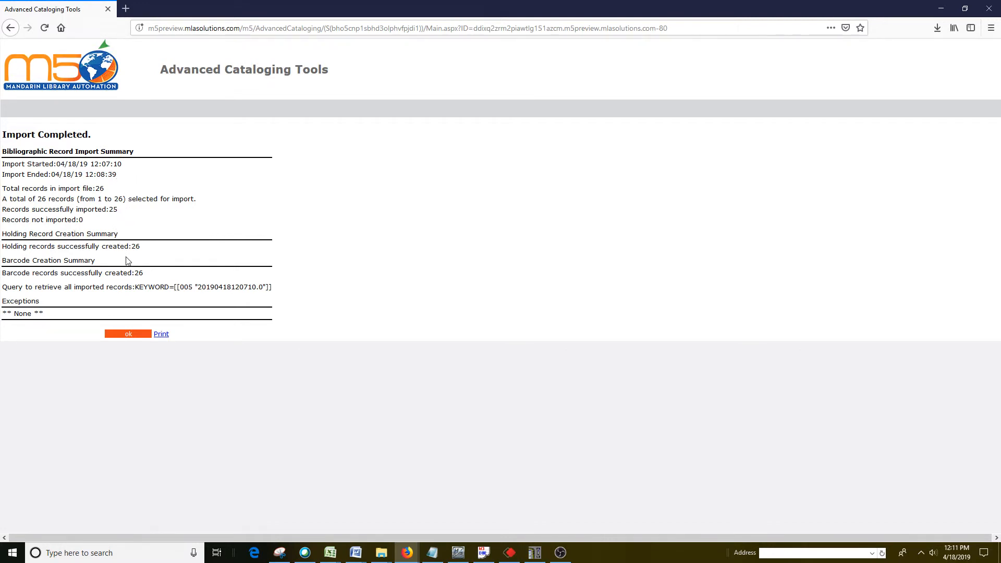
mouse_move(129, 264)
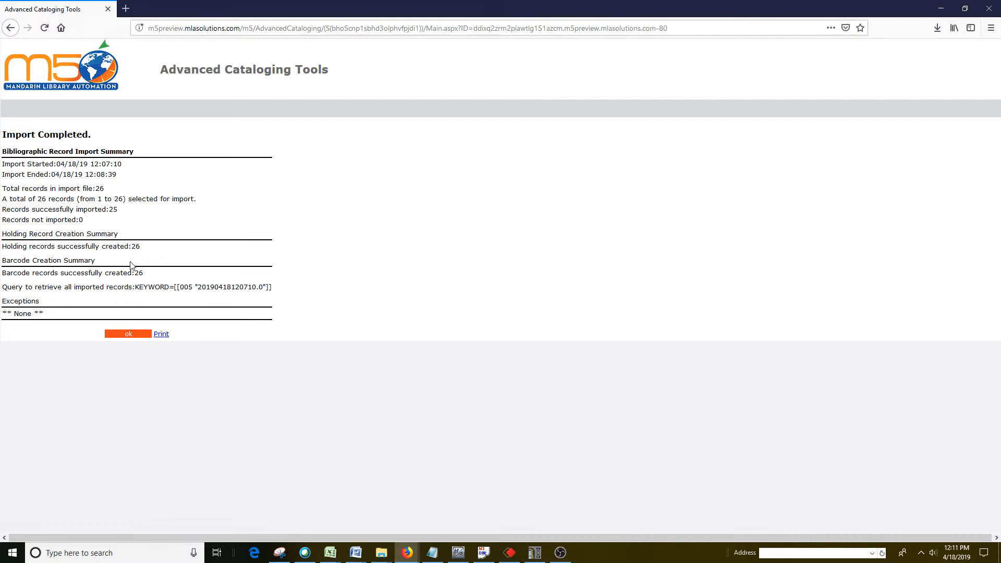
mouse_move(136, 299)
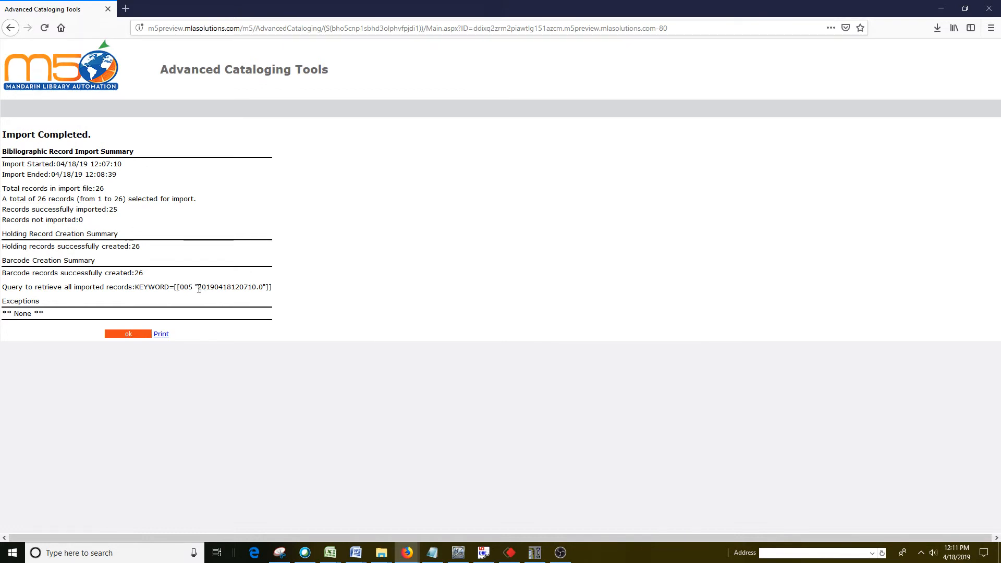
- Copy the import date value from the KEYWORD retrieval query
double_click(223, 287)
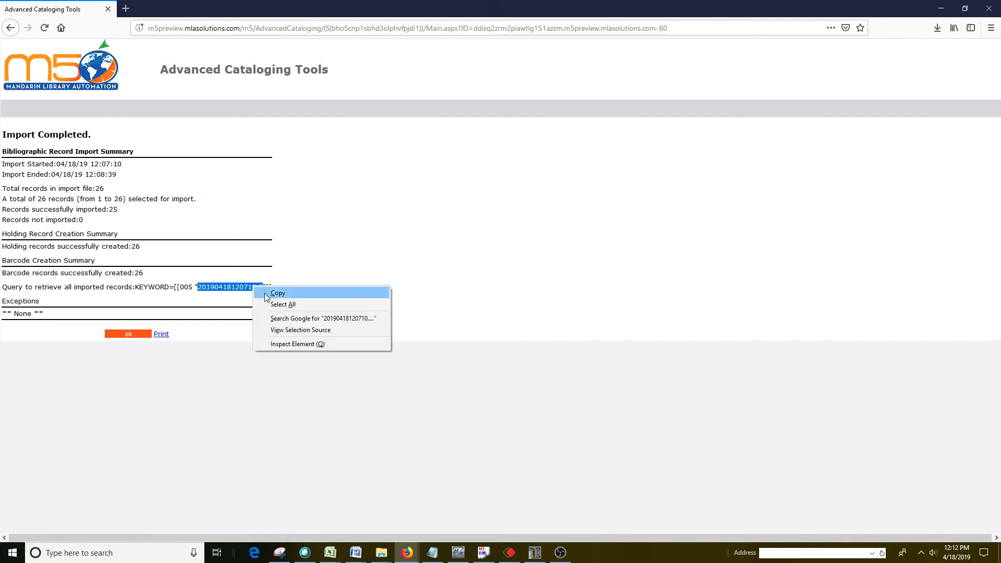
click(127, 333)
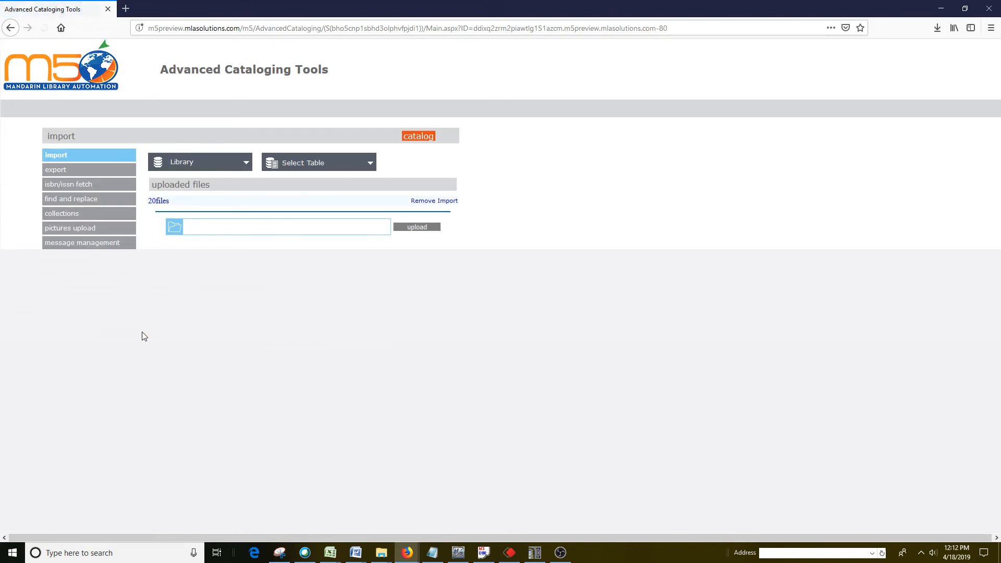
mouse_move(418, 135)
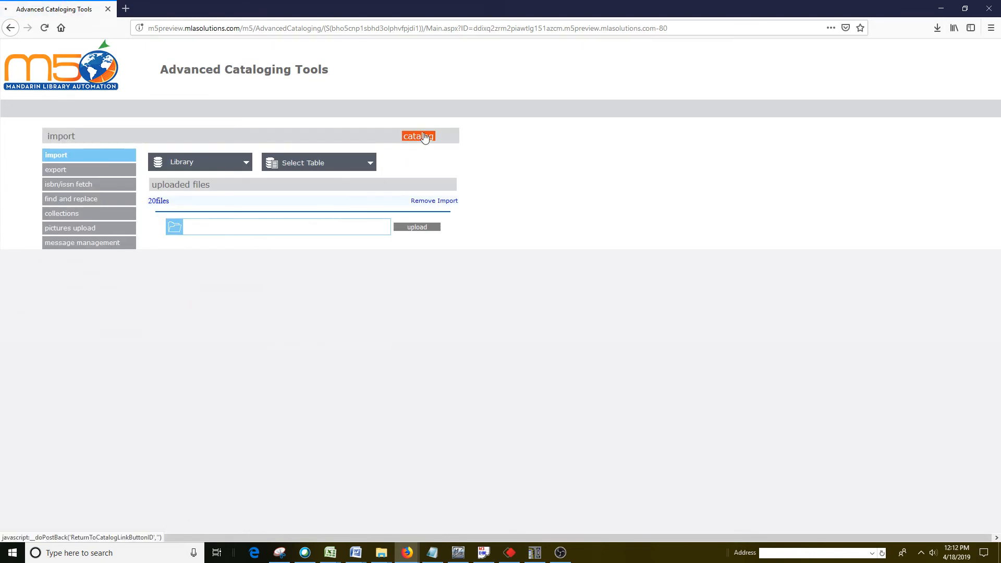
- Search the catalog Anywhere for 20190418120710.0 to find the imported records
click(418, 135)
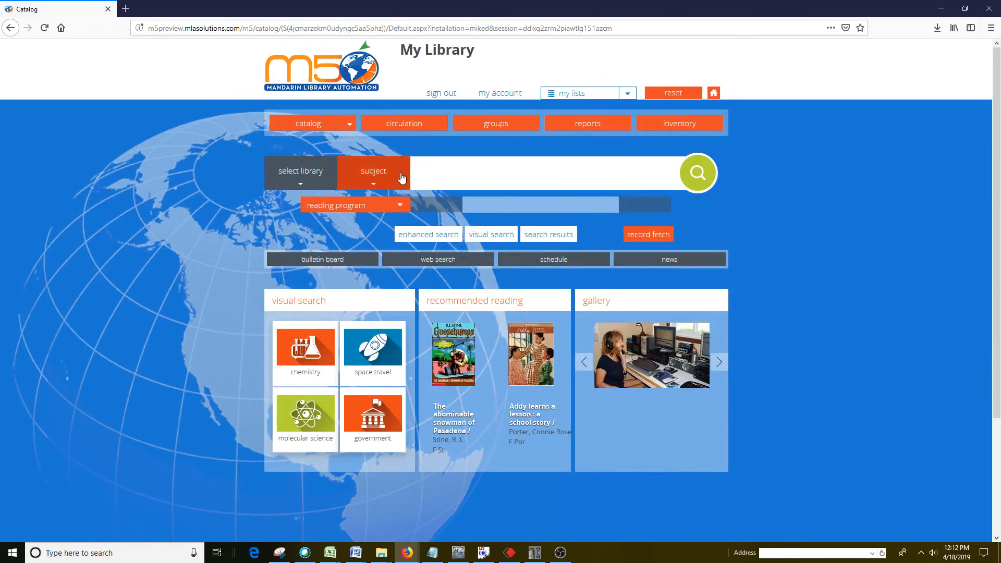
click(373, 172)
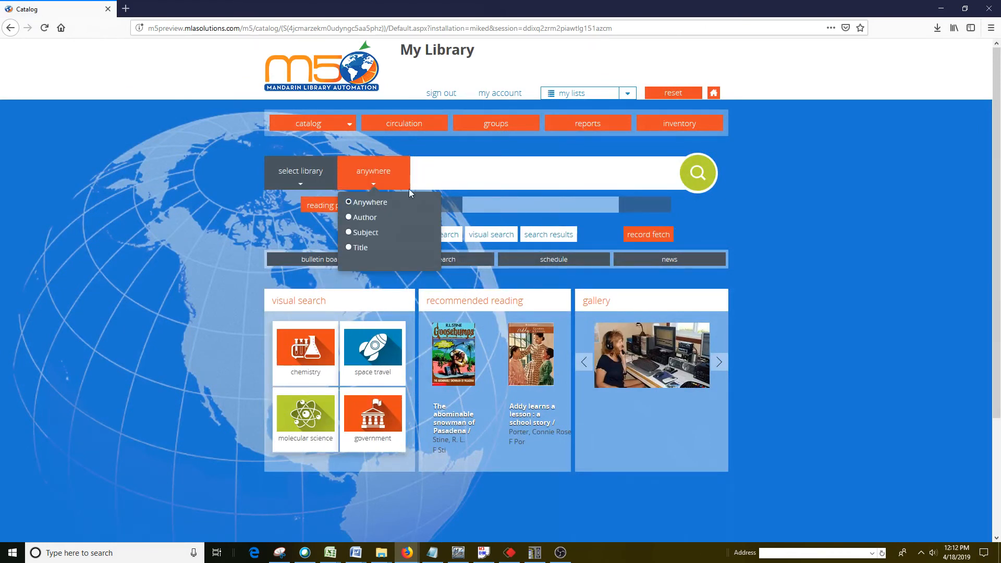
text(20190418120710.0)
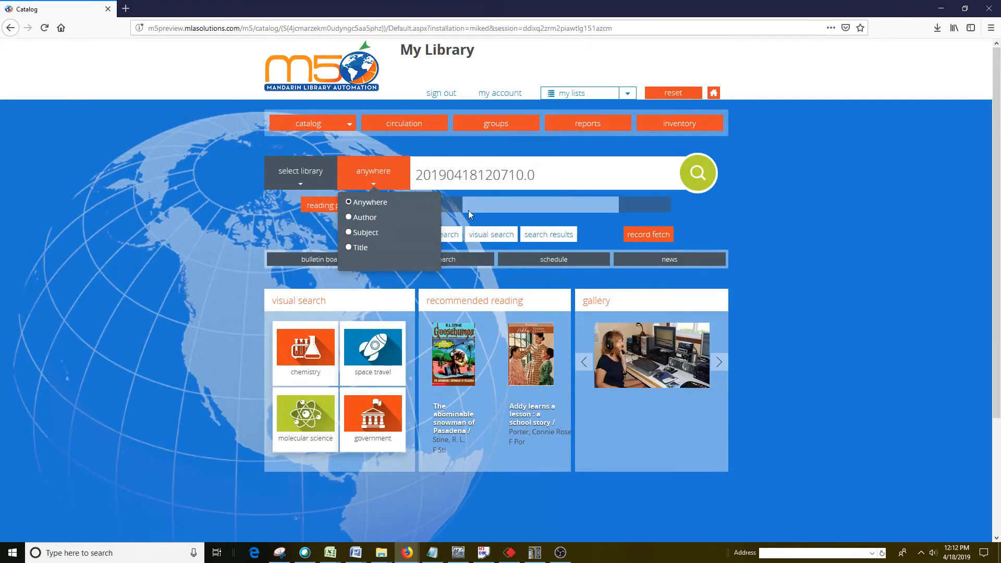
click(696, 173)
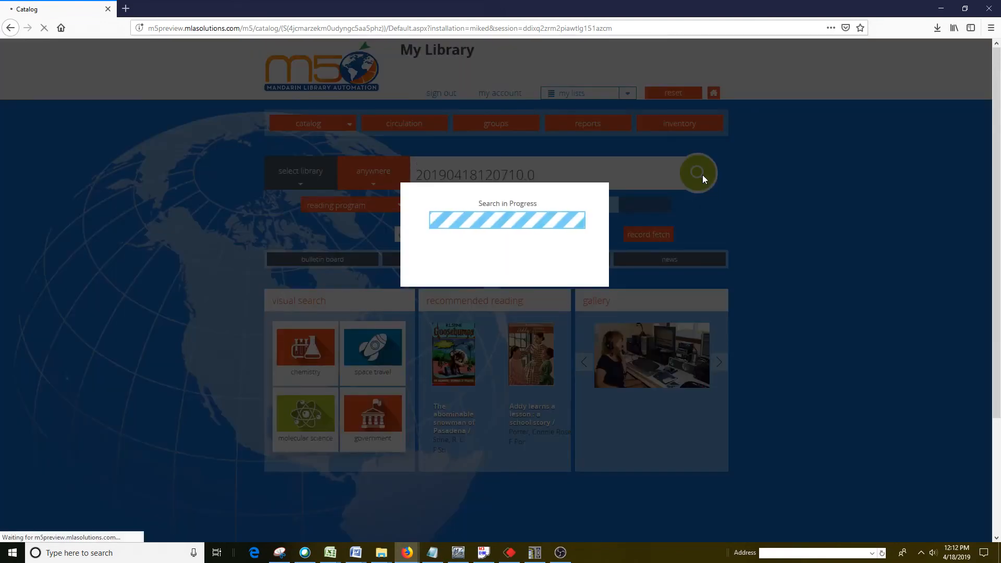
mouse_move(711, 192)
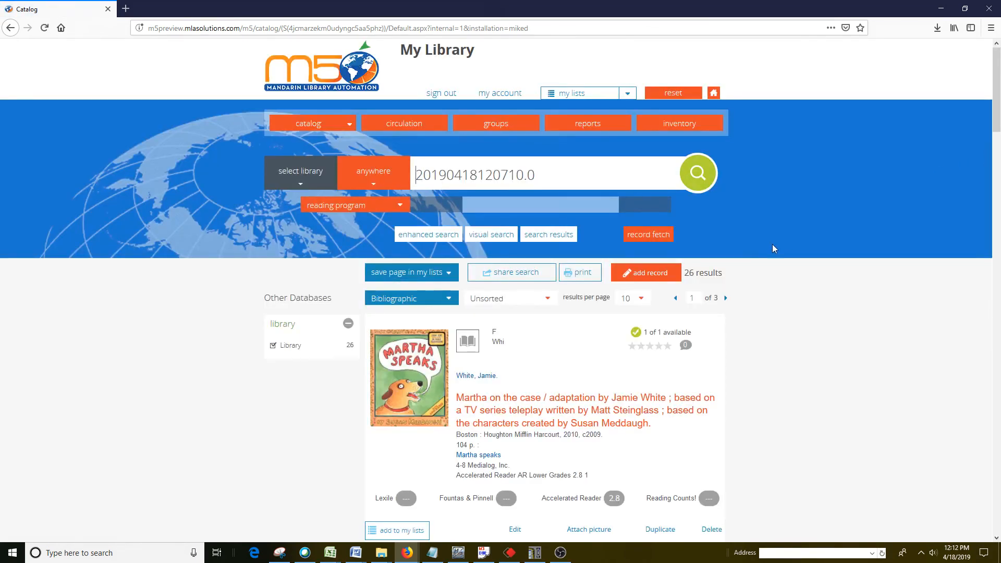
mouse_move(754, 309)
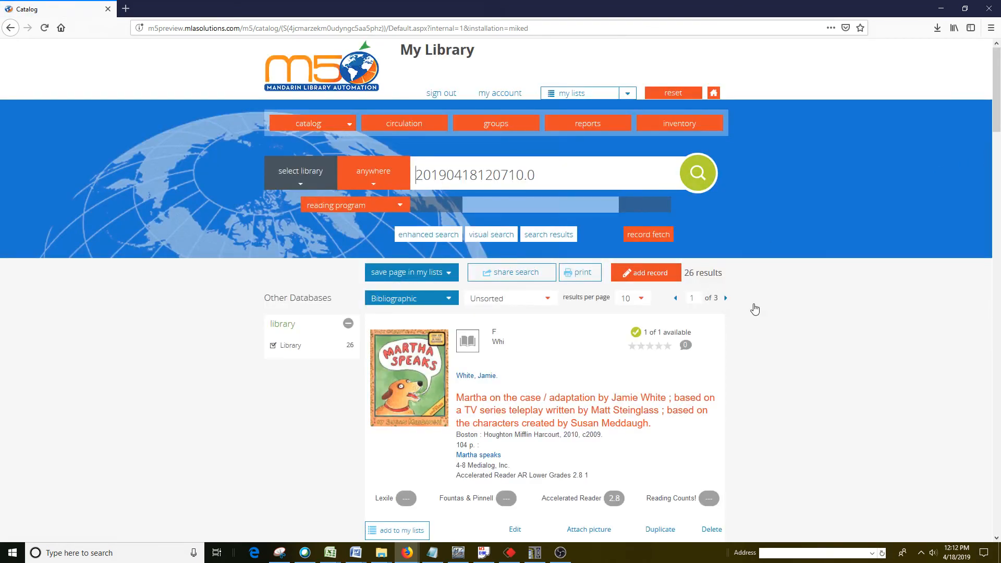
mouse_move(977, 303)
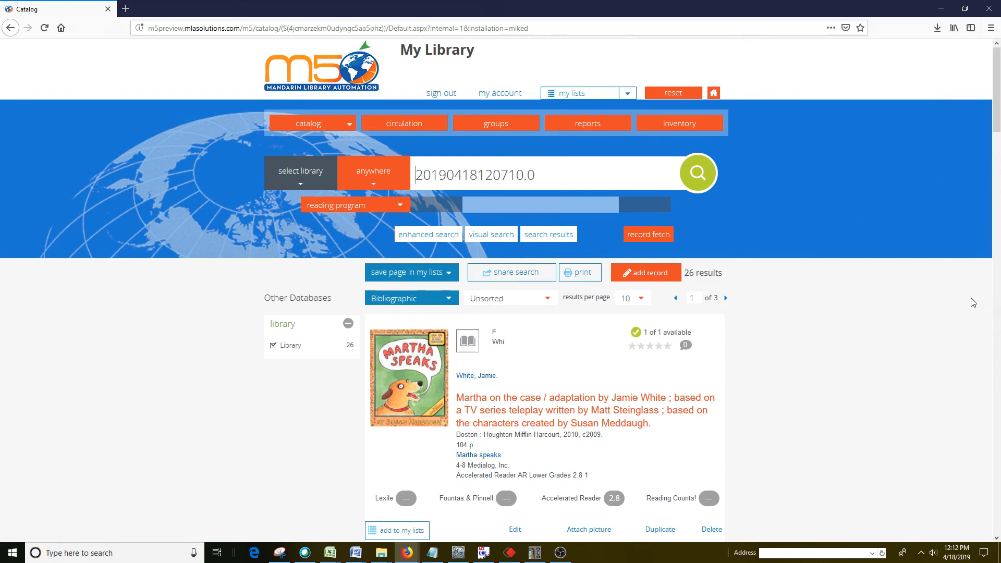
mouse_move(902, 295)
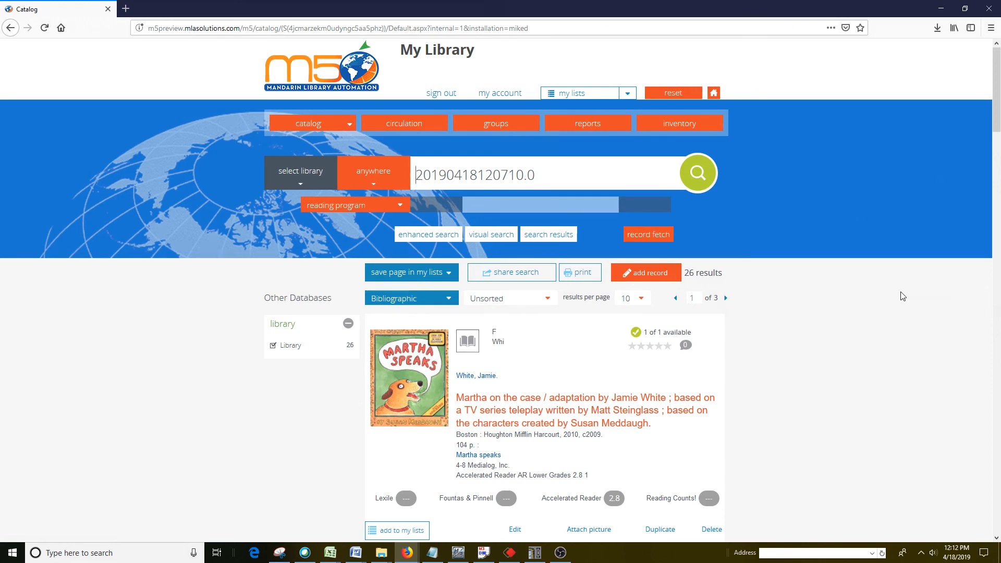